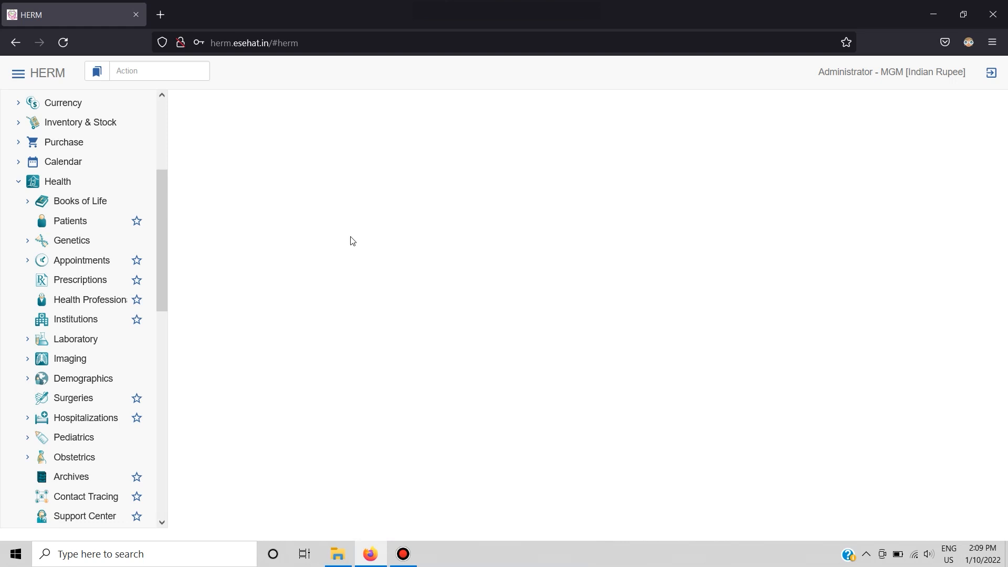
pyautogui.moveTo(123, 198)
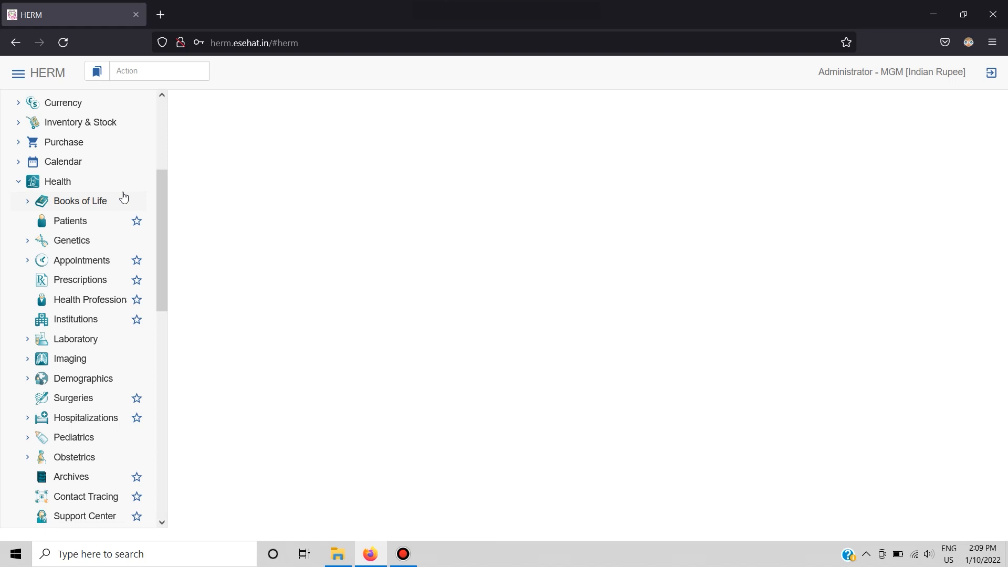
pyautogui.moveTo(69, 220)
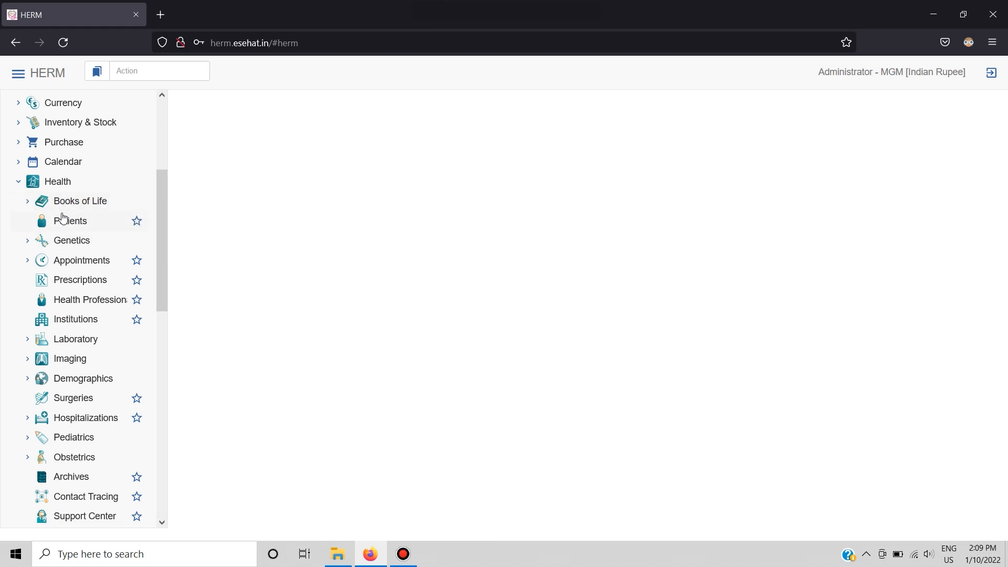
# - From the Patients list, bring up Alice's patient record
pyautogui.click(71, 220)
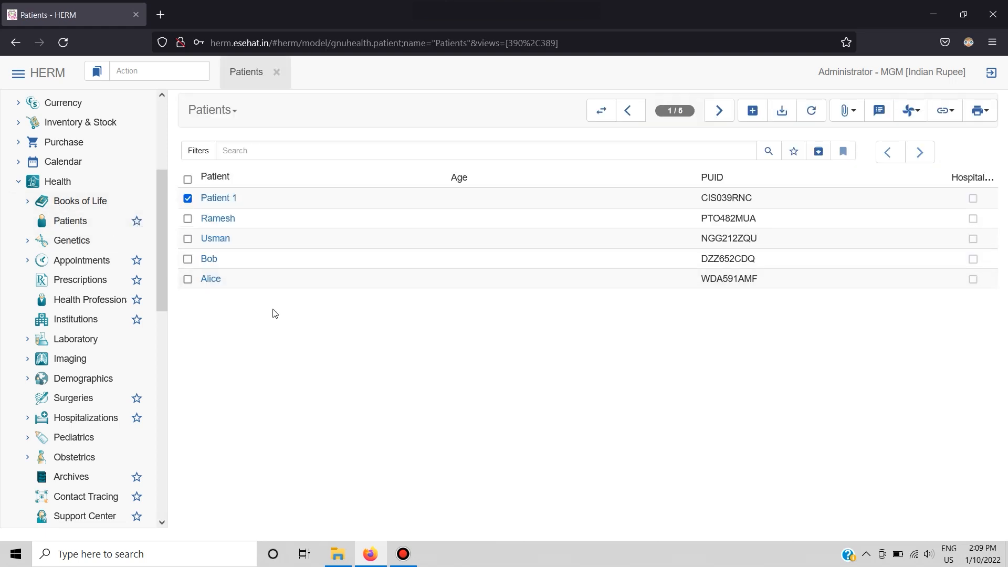
pyautogui.moveTo(256, 284)
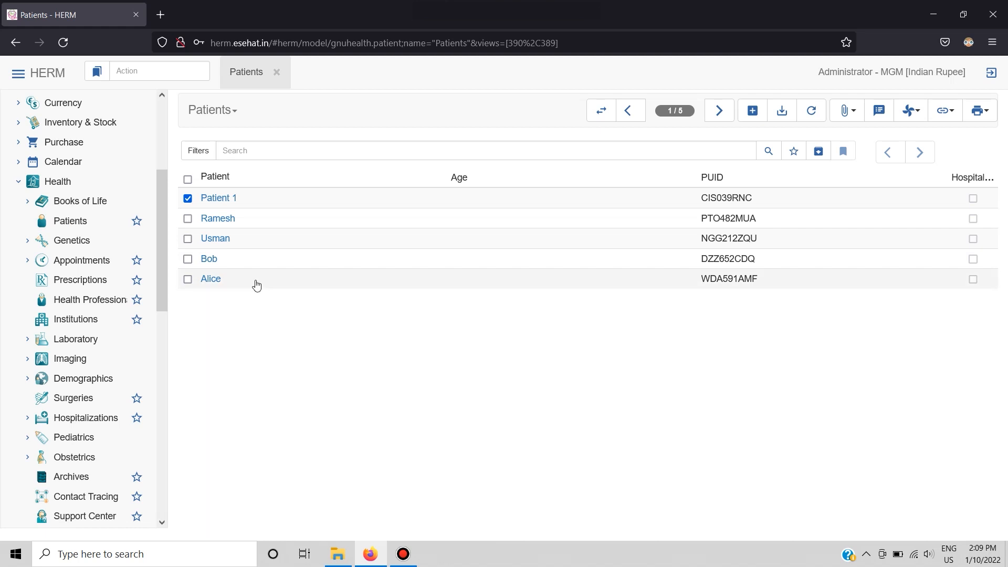
pyautogui.click(210, 278)
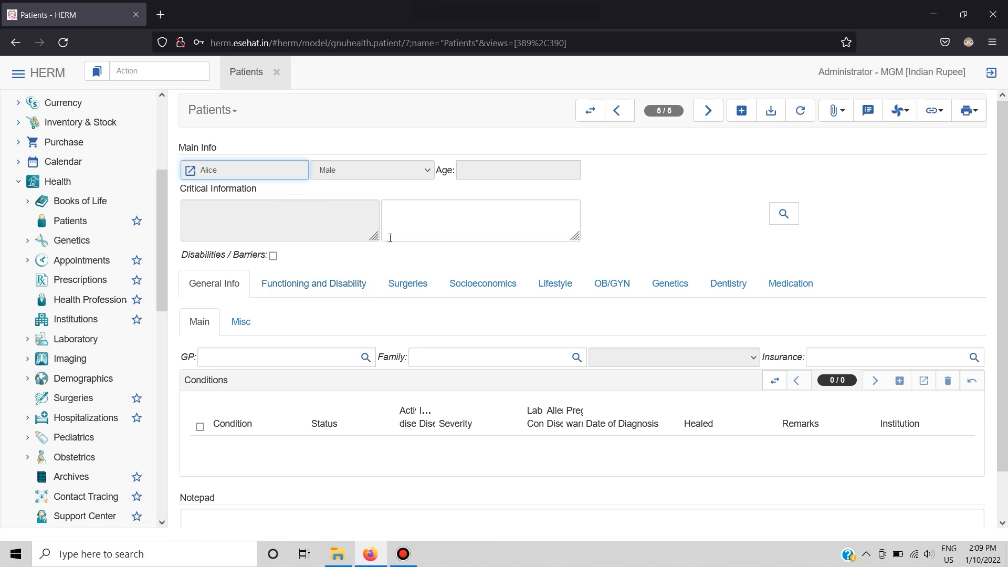
pyautogui.moveTo(674, 267)
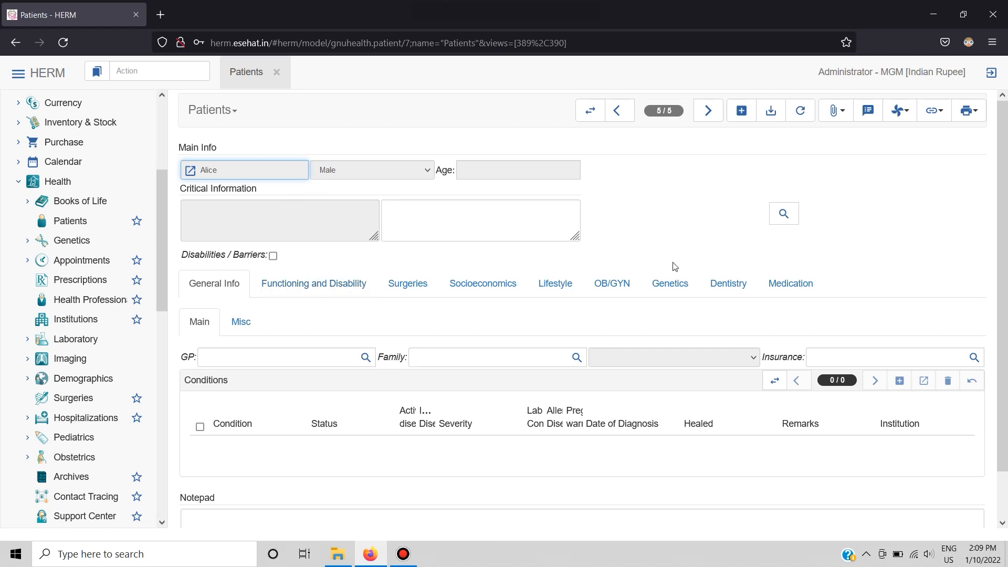
# - View Alice's Dentistry details, then list her related record types
pyautogui.click(728, 284)
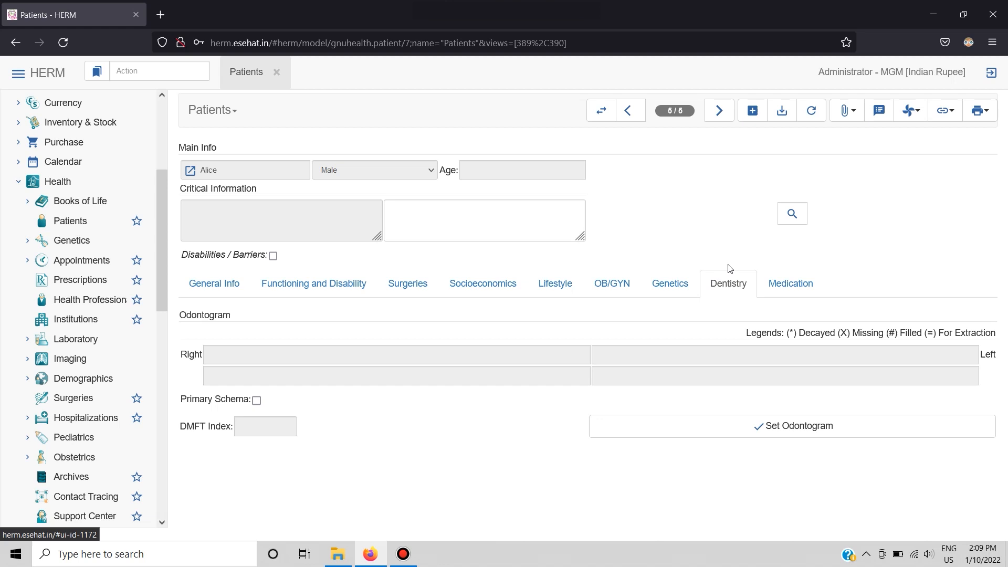
pyautogui.moveTo(943, 110)
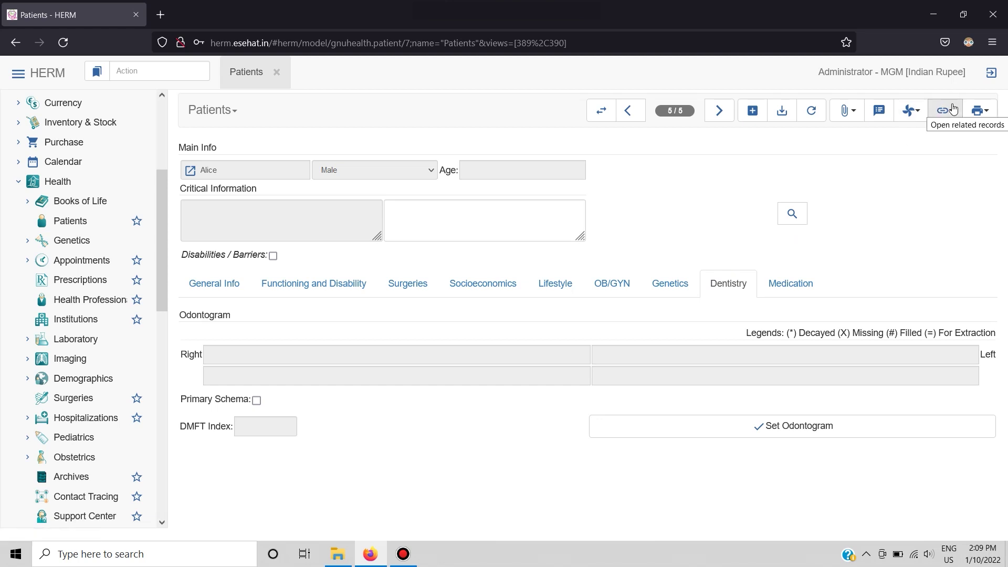
pyautogui.click(941, 110)
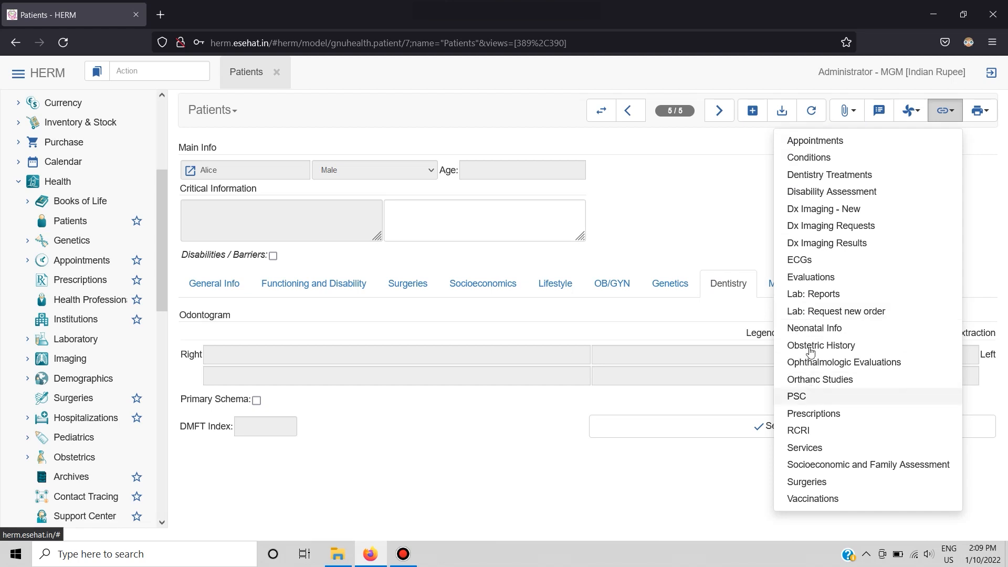
pyautogui.moveTo(828, 175)
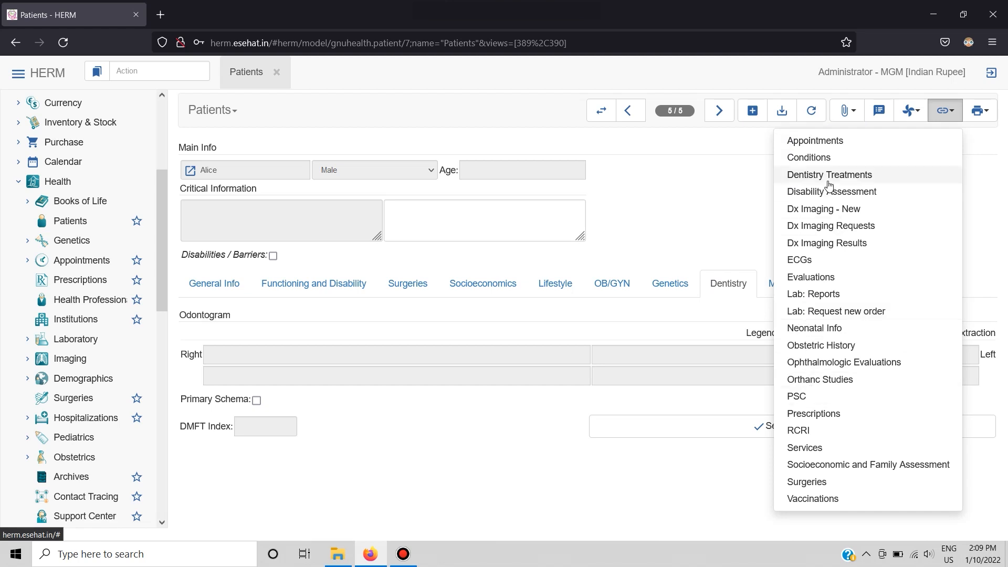
# - Show Alice's Dentistry Treatments, listing the pending 2022-01-10 treatment by Doctor 1
pyautogui.click(830, 174)
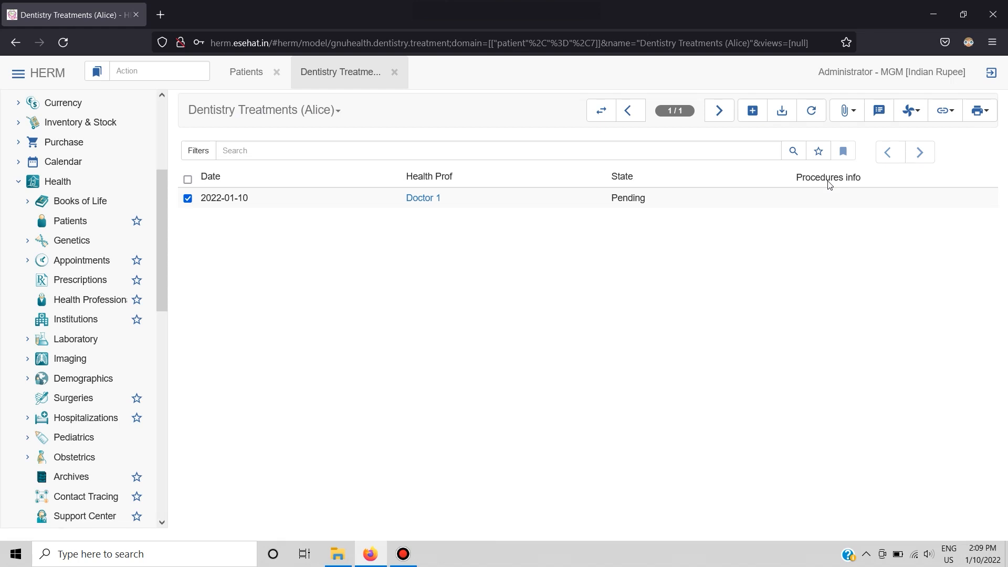
pyautogui.moveTo(305, 225)
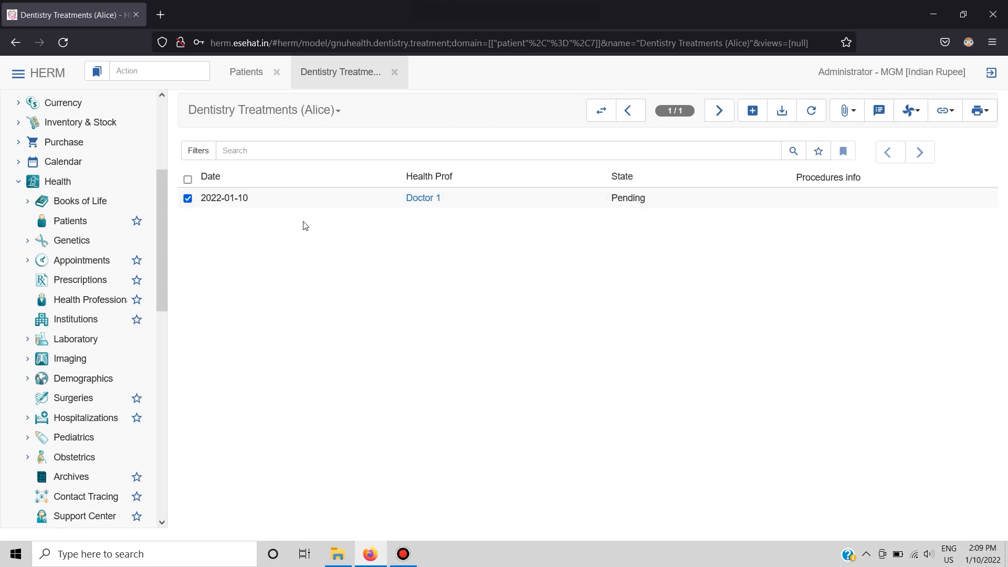
pyautogui.moveTo(337, 206)
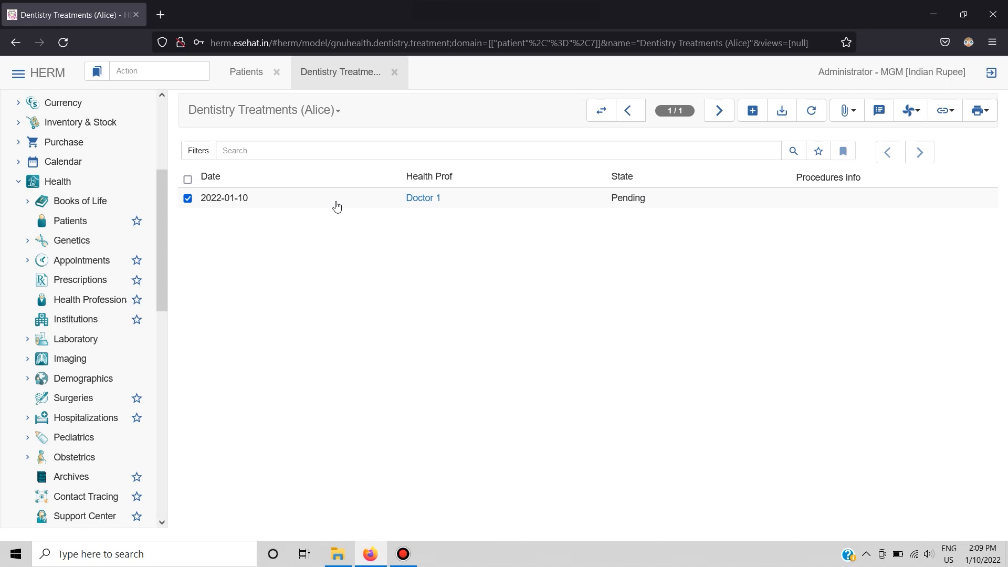
pyautogui.moveTo(315, 131)
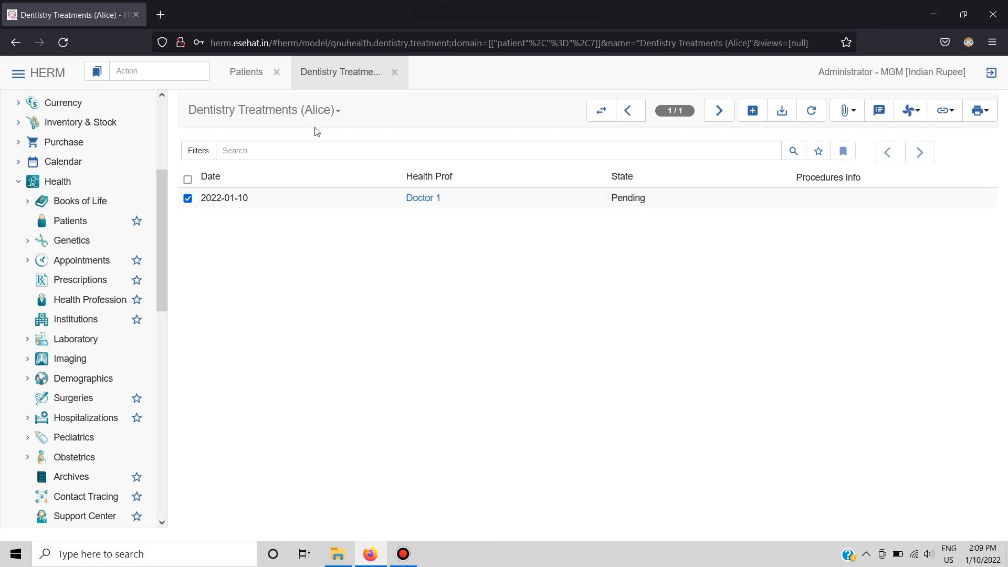
pyautogui.moveTo(523, 260)
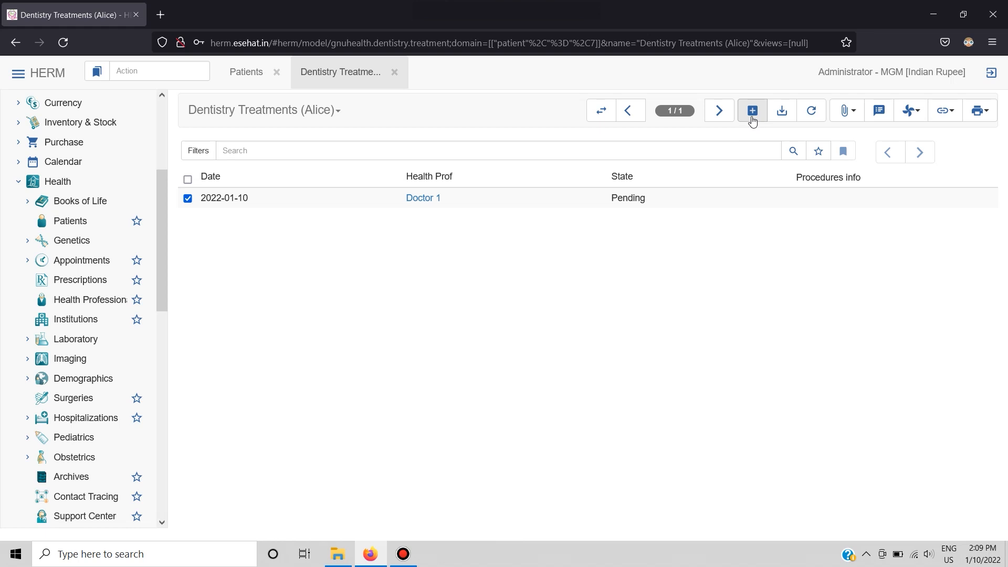
# - Create a new dentistry treatment for Alice, prefilled 2022-01-10, Doctor 1, Pending
pyautogui.click(749, 110)
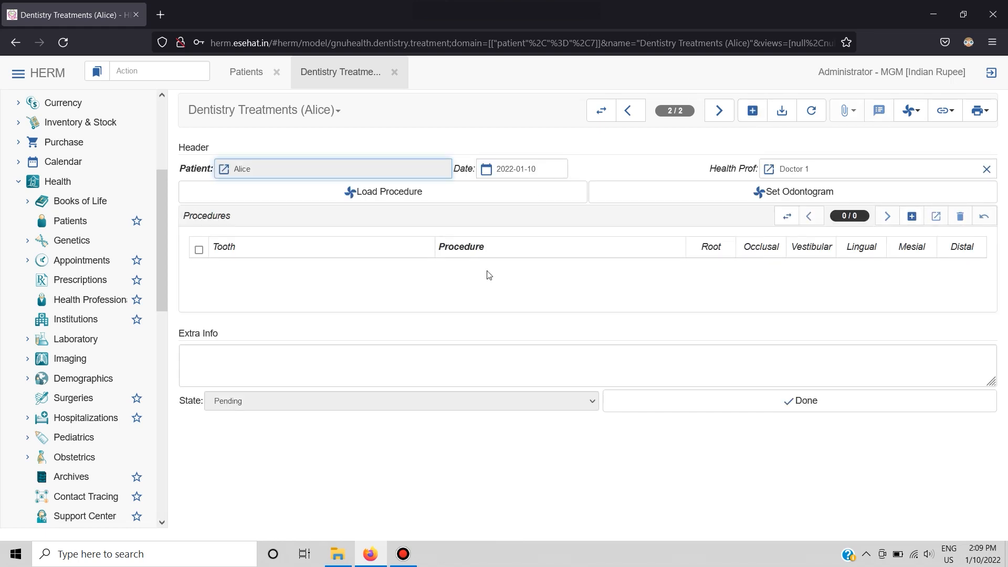
pyautogui.moveTo(334, 333)
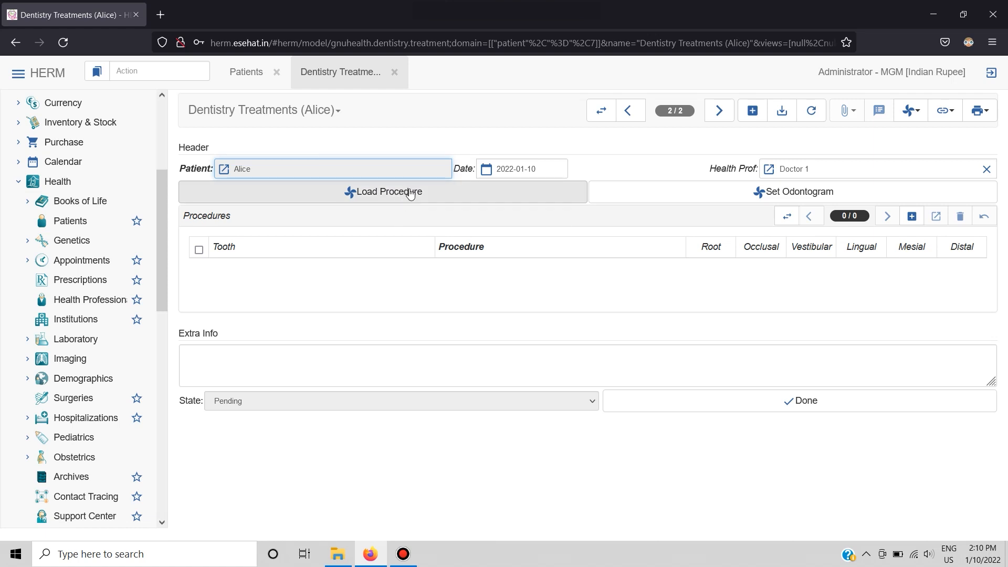
pyautogui.moveTo(714, 184)
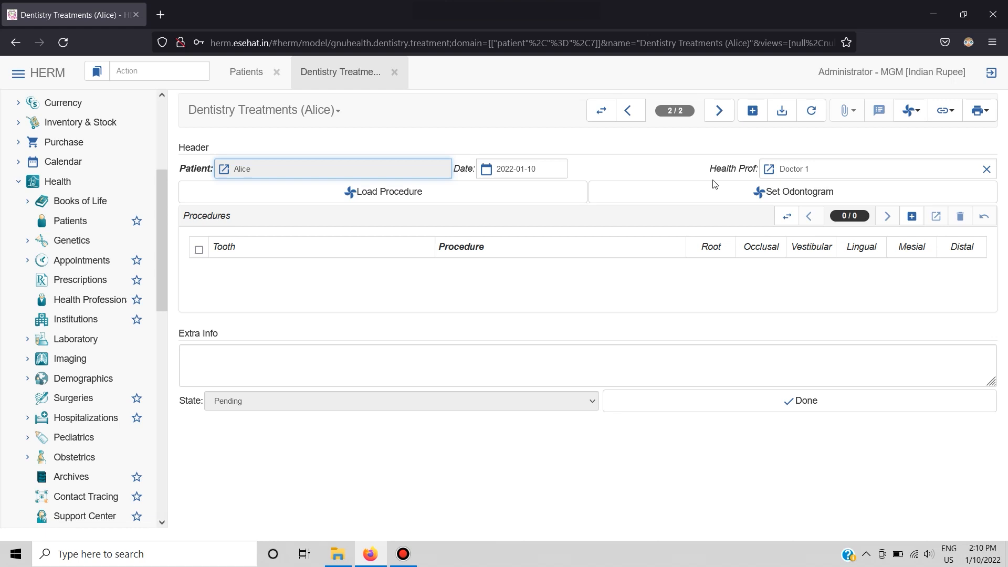
pyautogui.moveTo(703, 192)
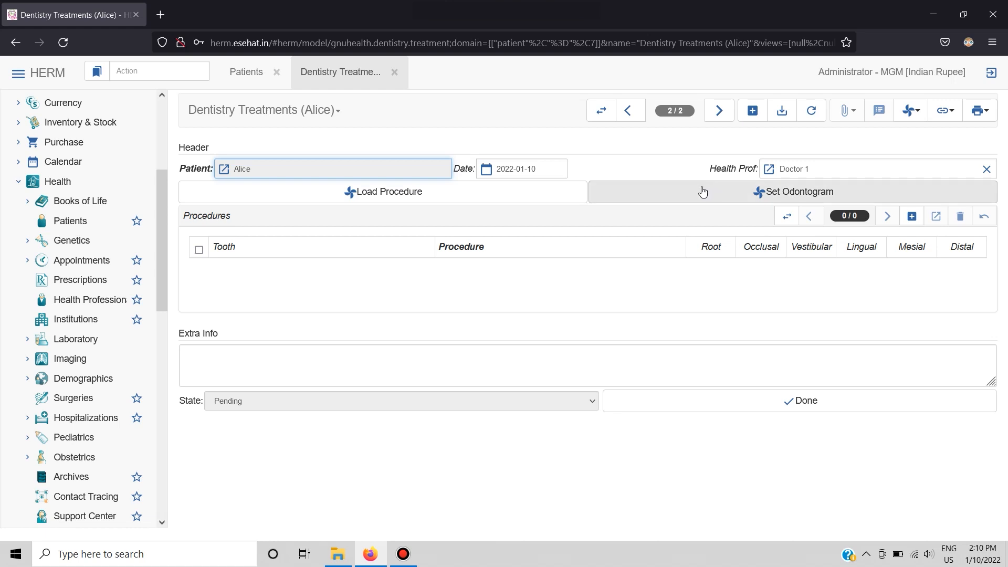
pyautogui.moveTo(455, 191)
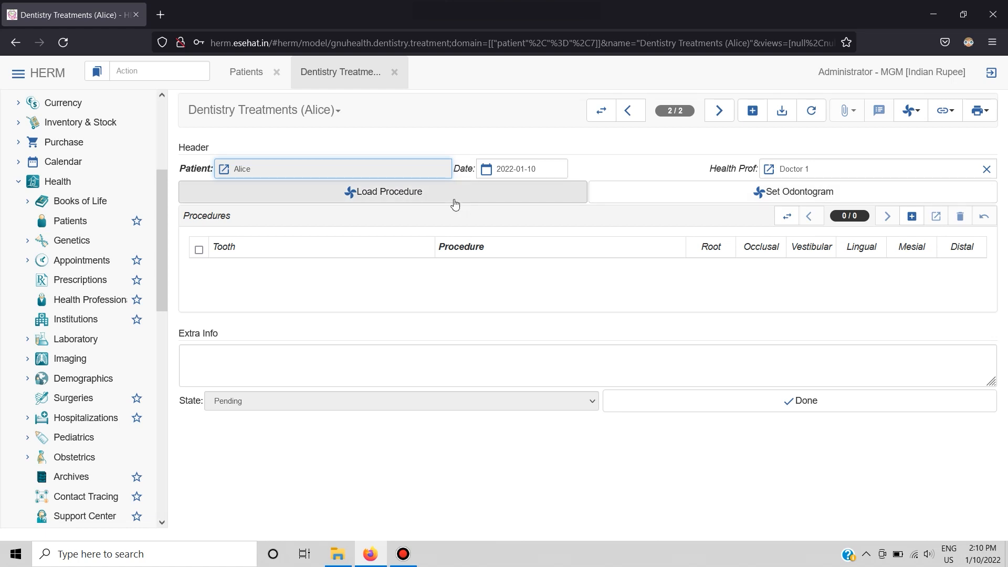
pyautogui.moveTo(440, 201)
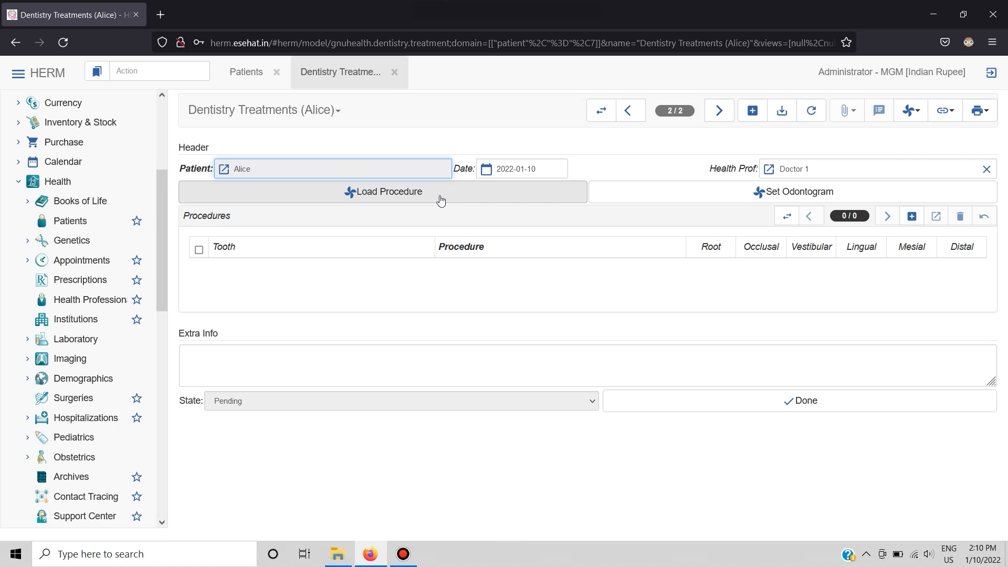
pyautogui.moveTo(802, 263)
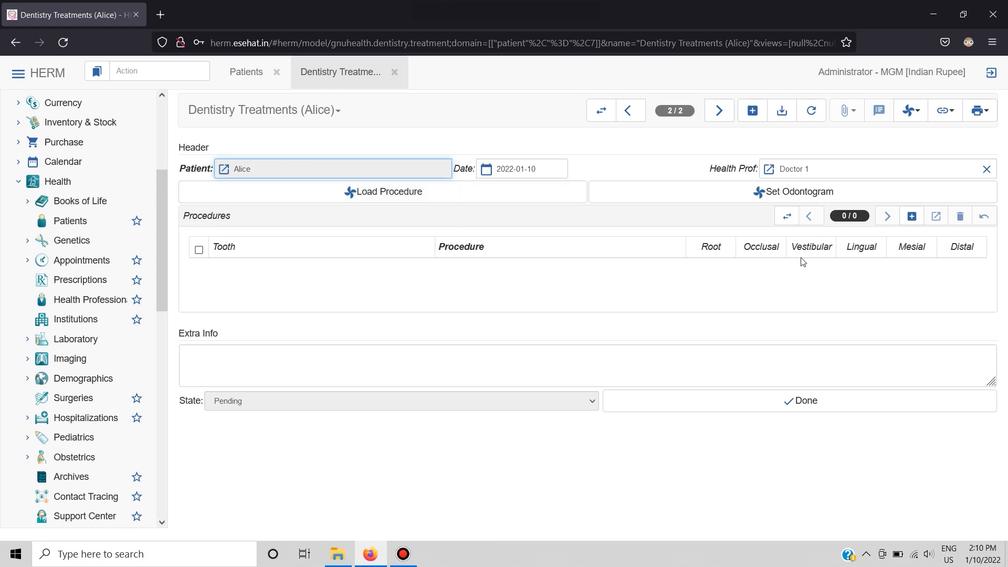
pyautogui.moveTo(628, 281)
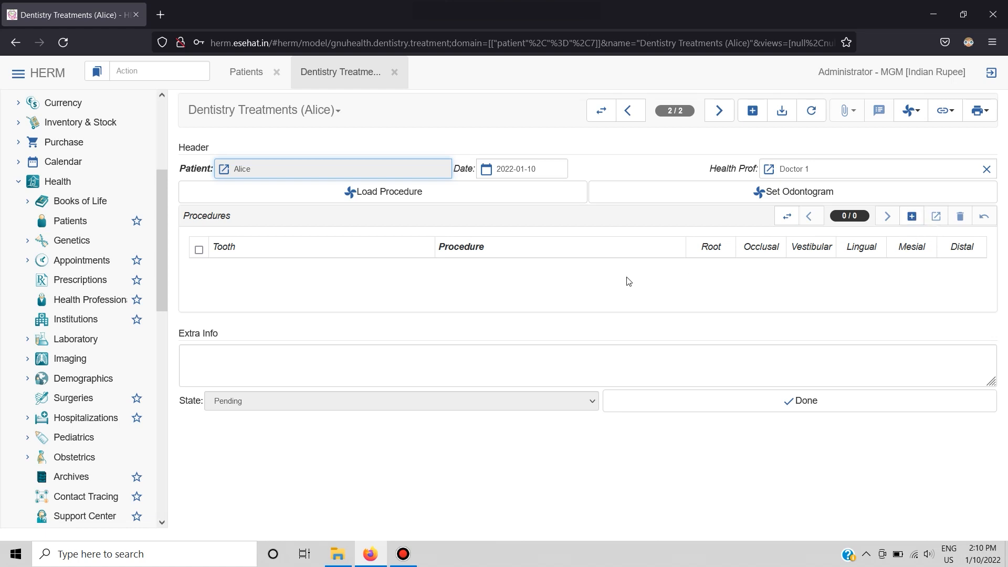
pyautogui.moveTo(385, 191)
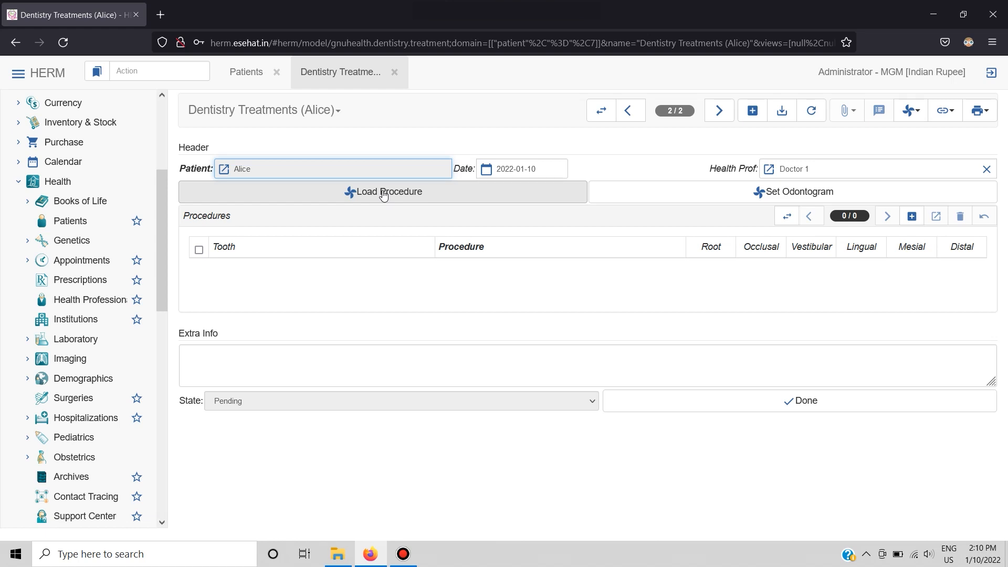
# - Start Load Procedure on the new treatment and mark tooth 18
pyautogui.click(382, 191)
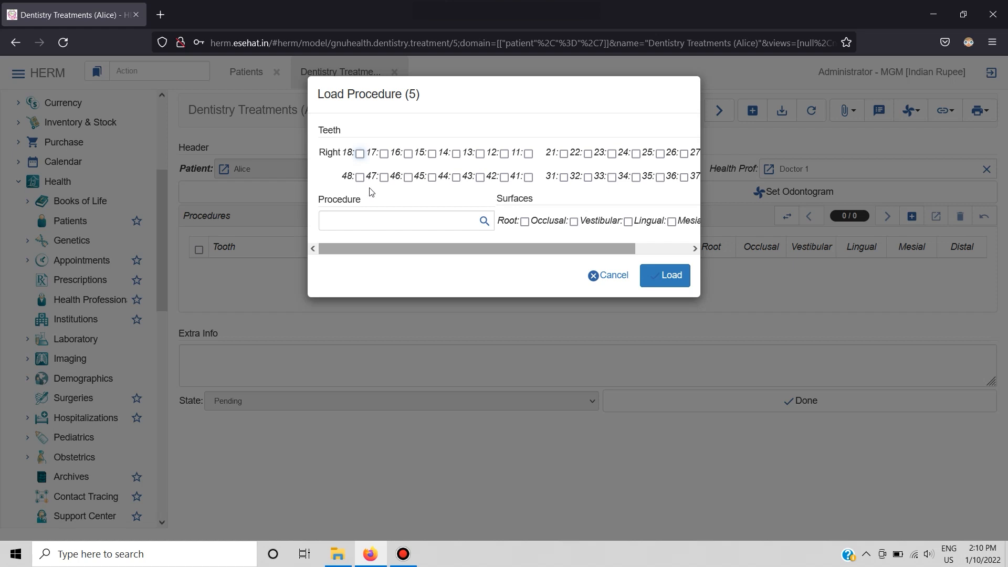
pyautogui.moveTo(465, 170)
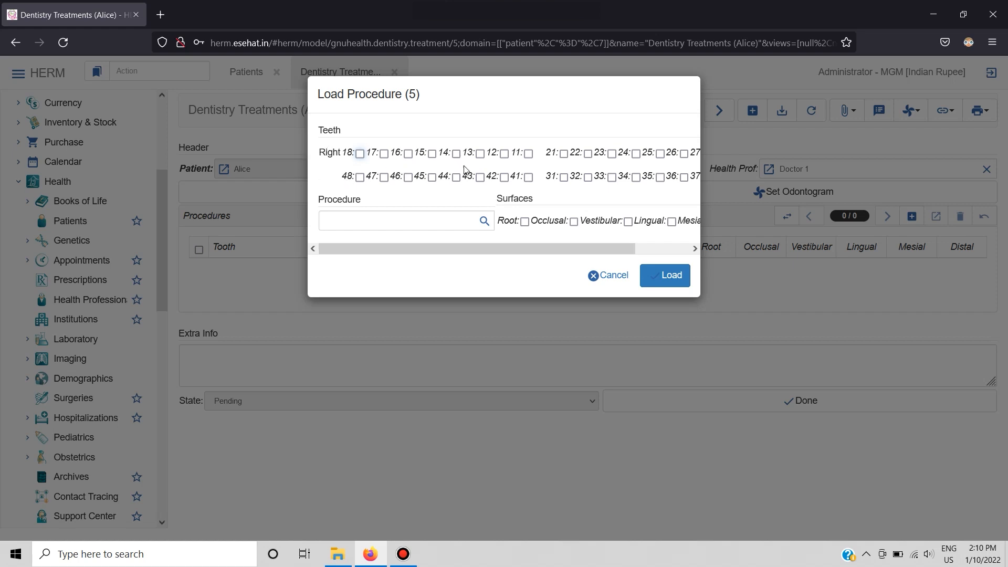
pyautogui.moveTo(345, 167)
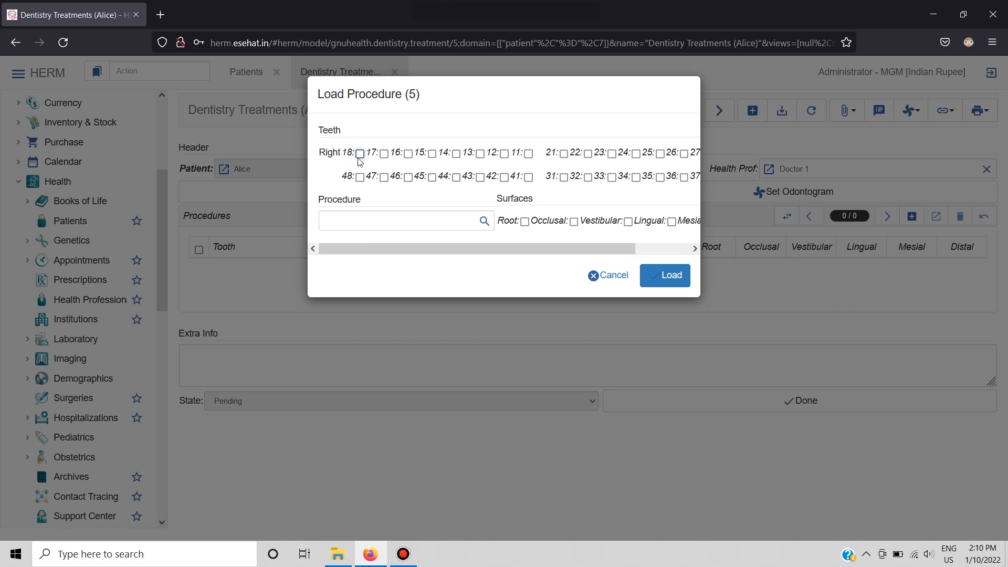
pyautogui.click(359, 153)
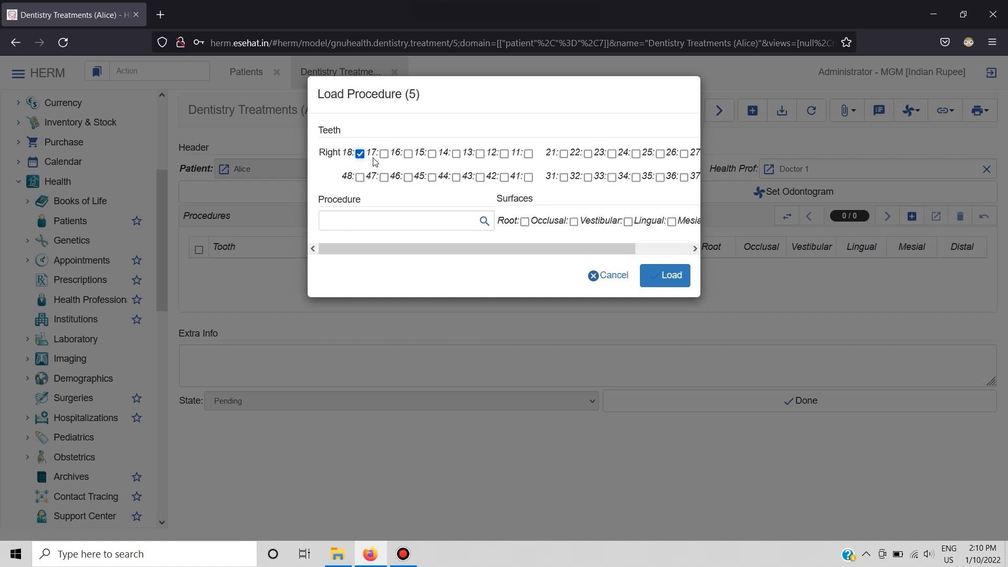
pyautogui.moveTo(429, 205)
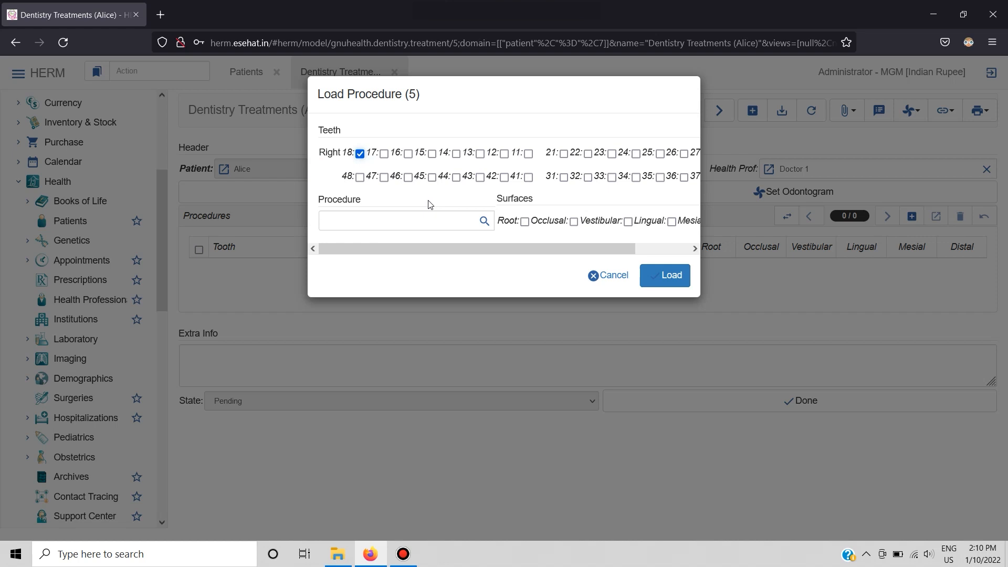
pyautogui.moveTo(484, 221)
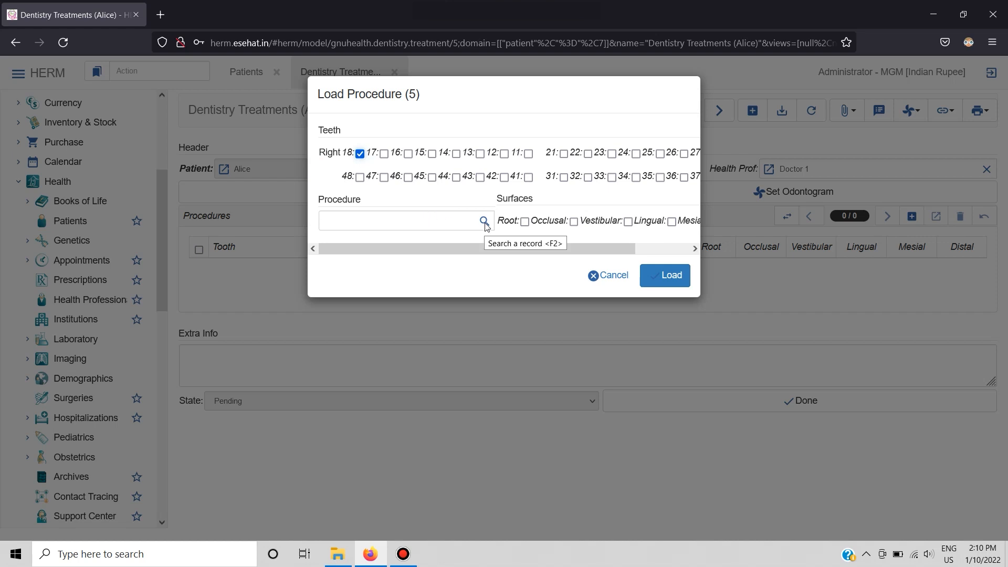
# - Load a Filling on tooth 18 with the root surface marked onto the treatment
pyautogui.click(483, 222)
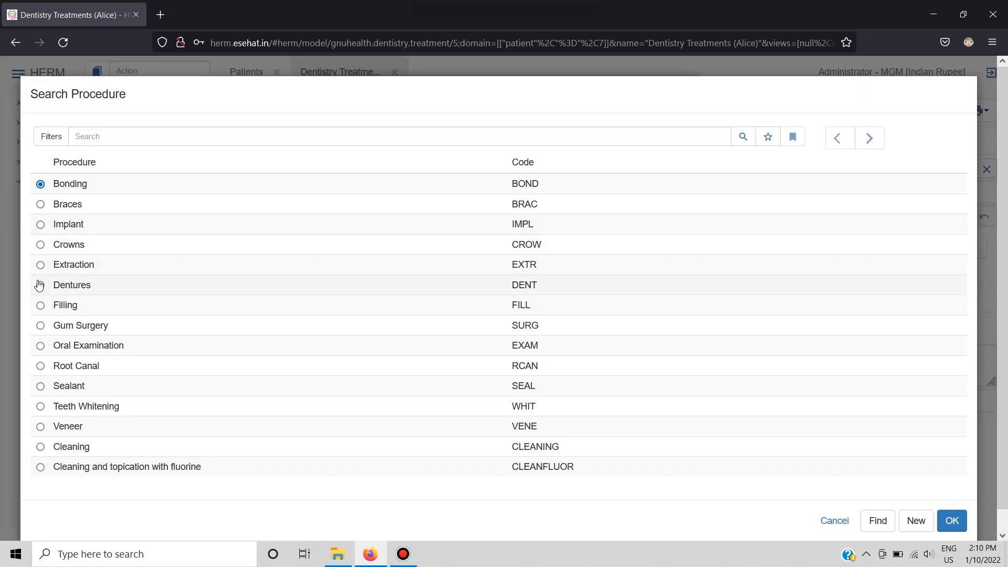
pyautogui.click(951, 520)
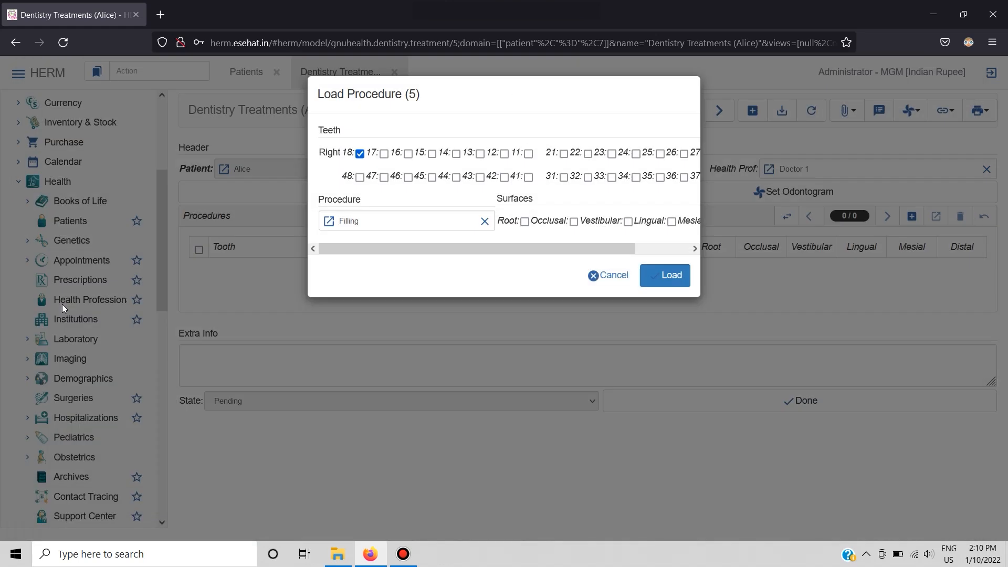
pyautogui.moveTo(524, 225)
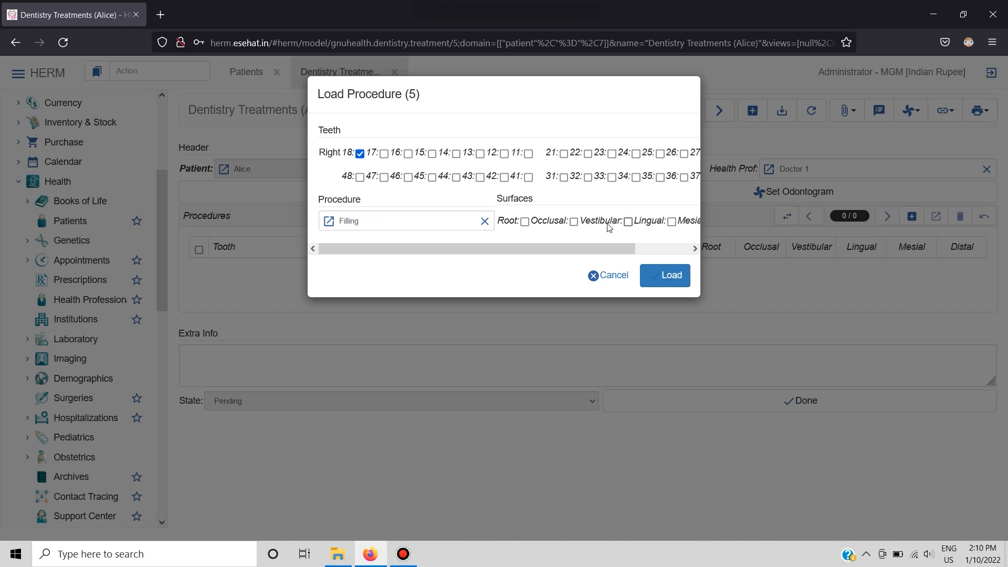
pyautogui.moveTo(536, 200)
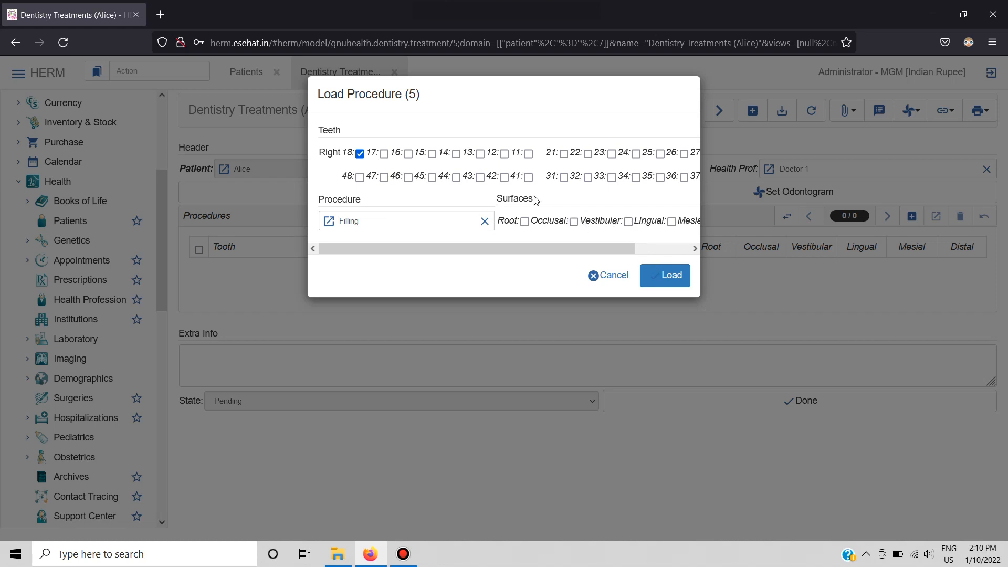
pyautogui.click(525, 222)
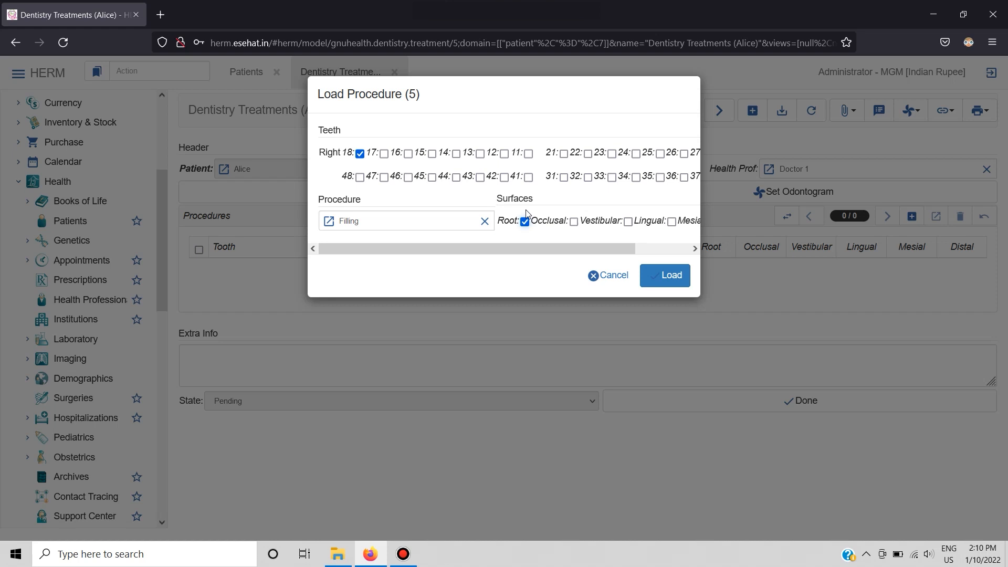
pyautogui.moveTo(639, 268)
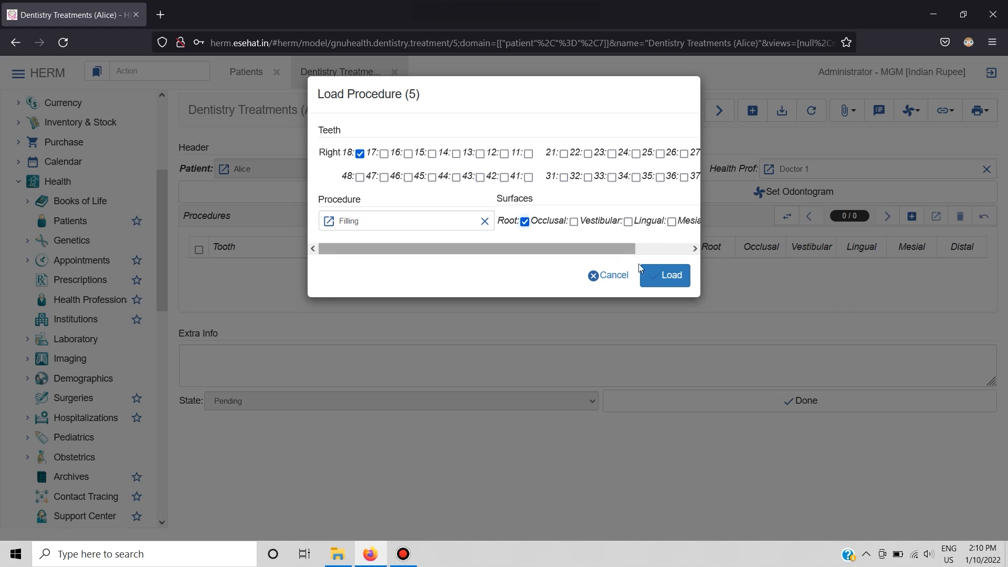
pyautogui.moveTo(664, 275)
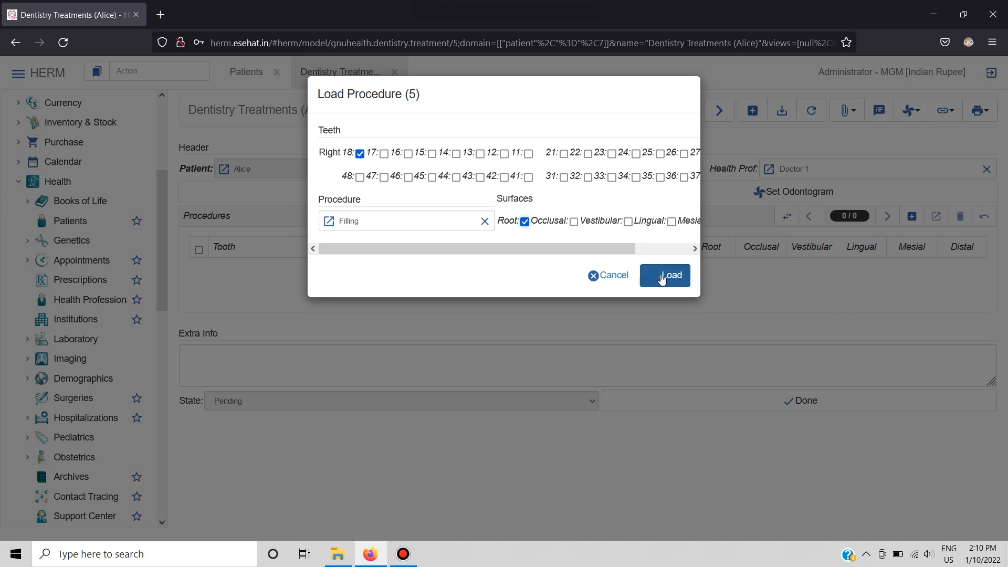
pyautogui.click(666, 275)
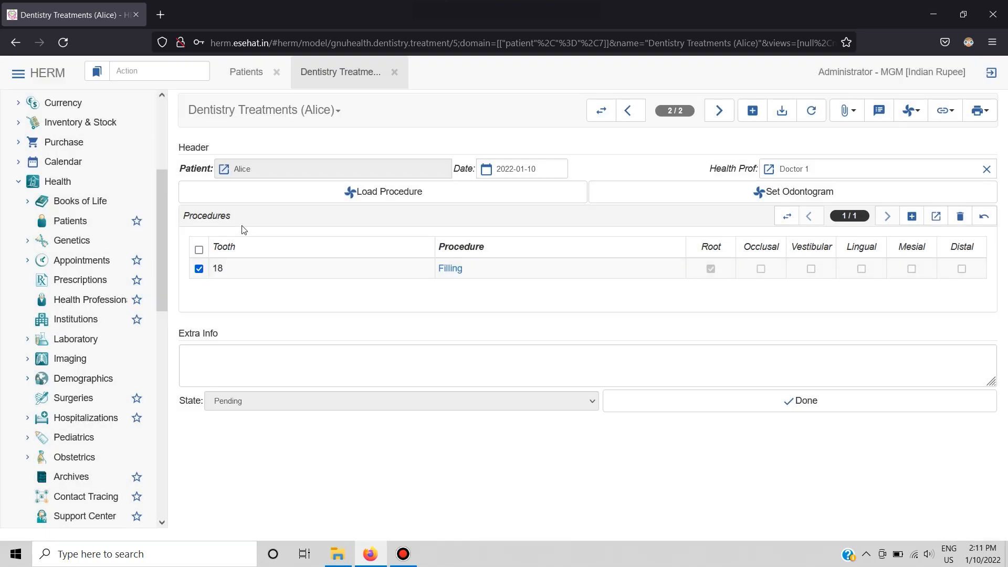
pyautogui.moveTo(351, 269)
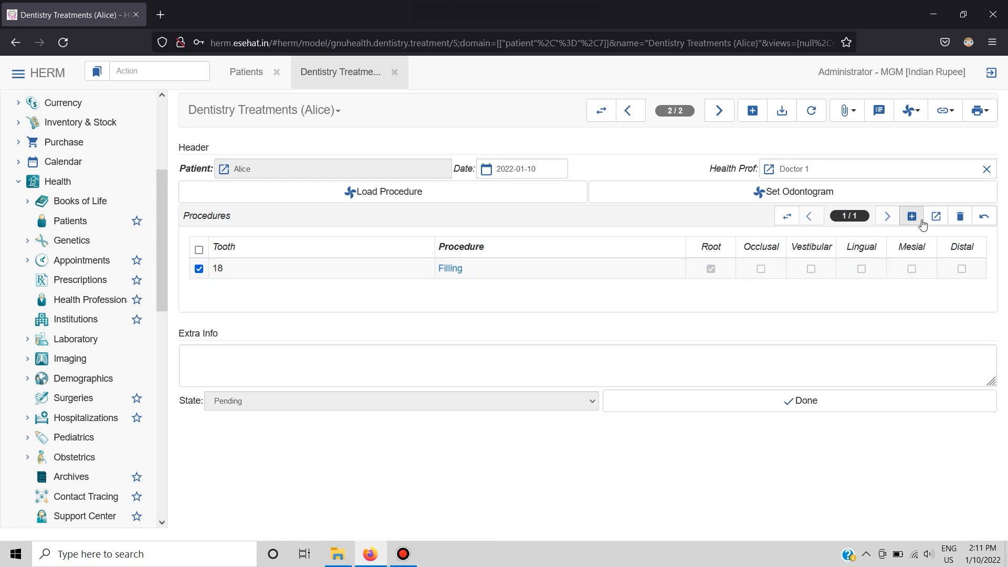
# - Add a second procedure: Filling on tooth 13 with the root surface marked
pyautogui.click(911, 216)
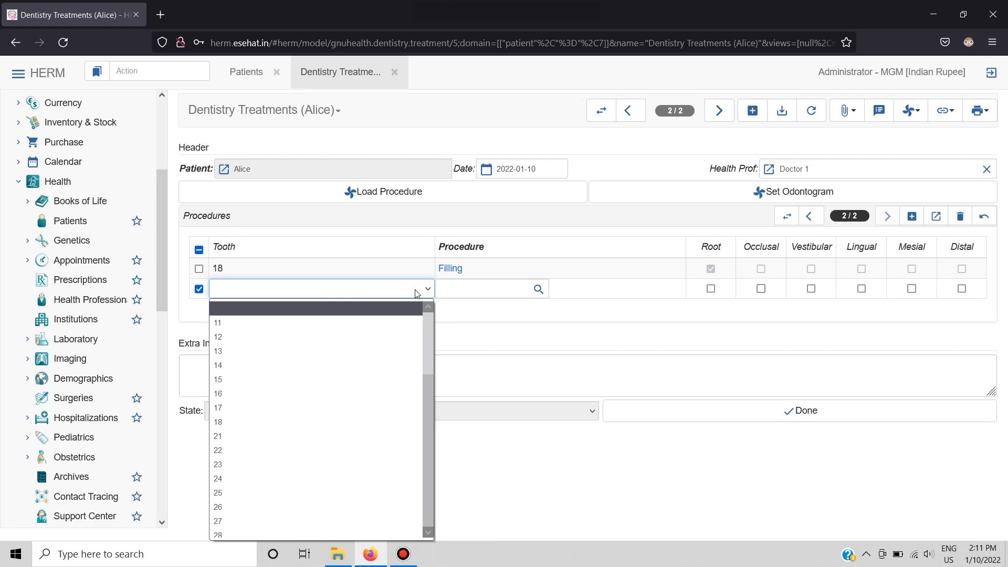
pyautogui.click(218, 350)
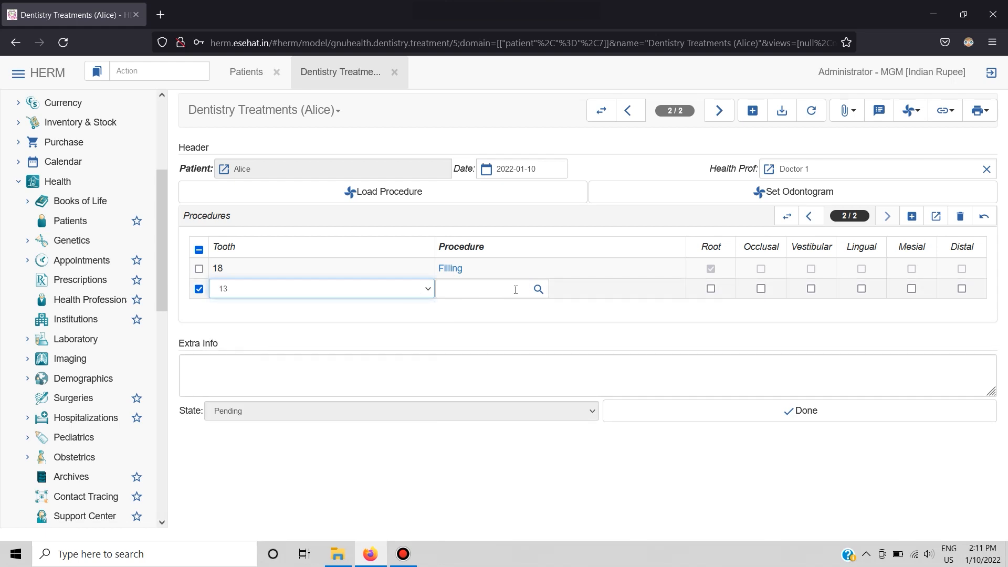
pyautogui.click(538, 289)
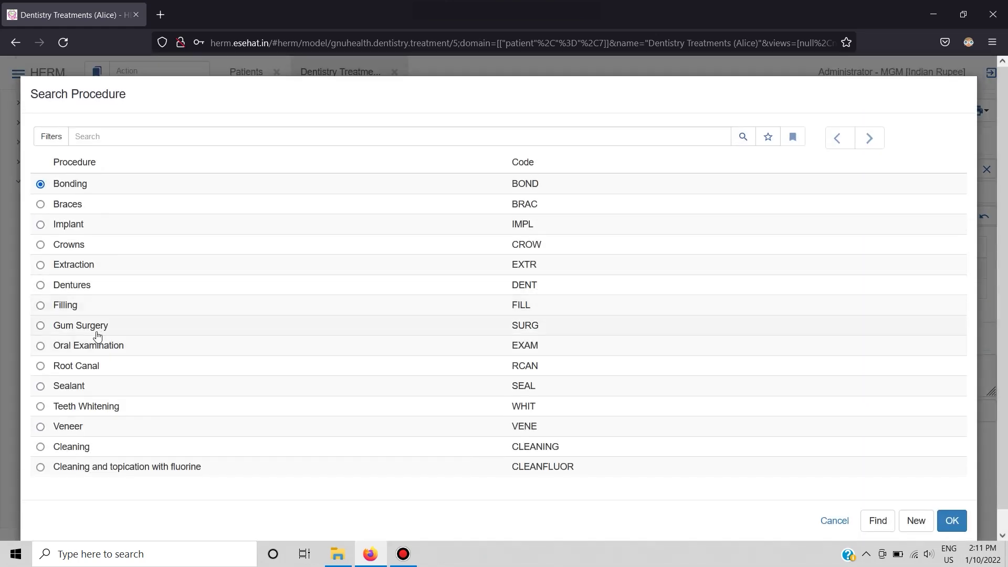
pyautogui.click(952, 520)
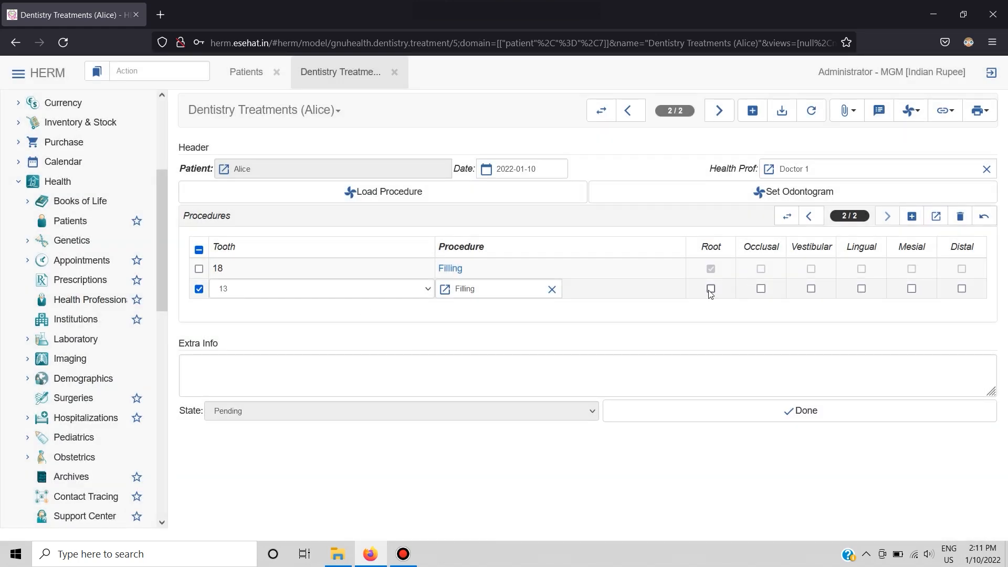
pyautogui.click(710, 288)
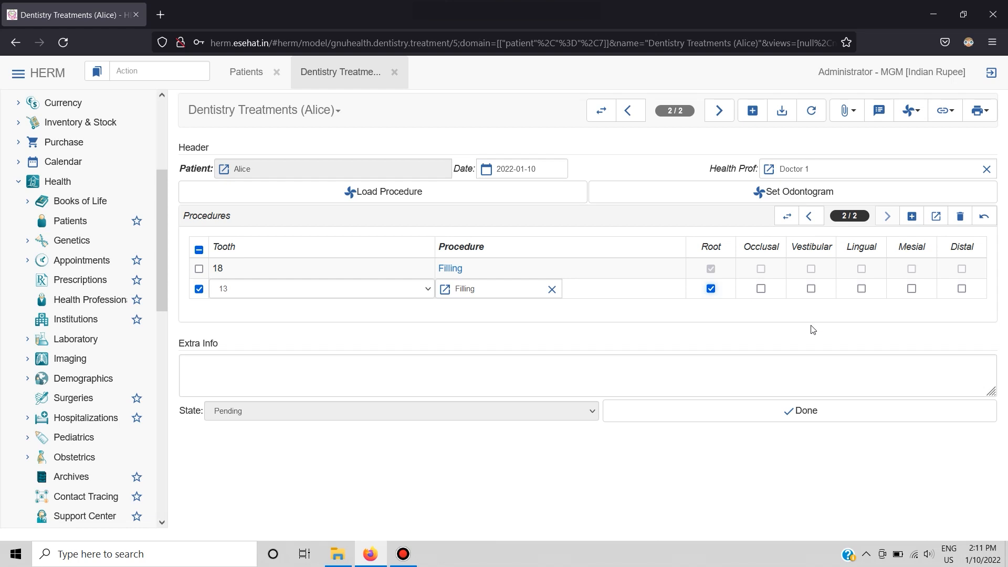
pyautogui.moveTo(671, 214)
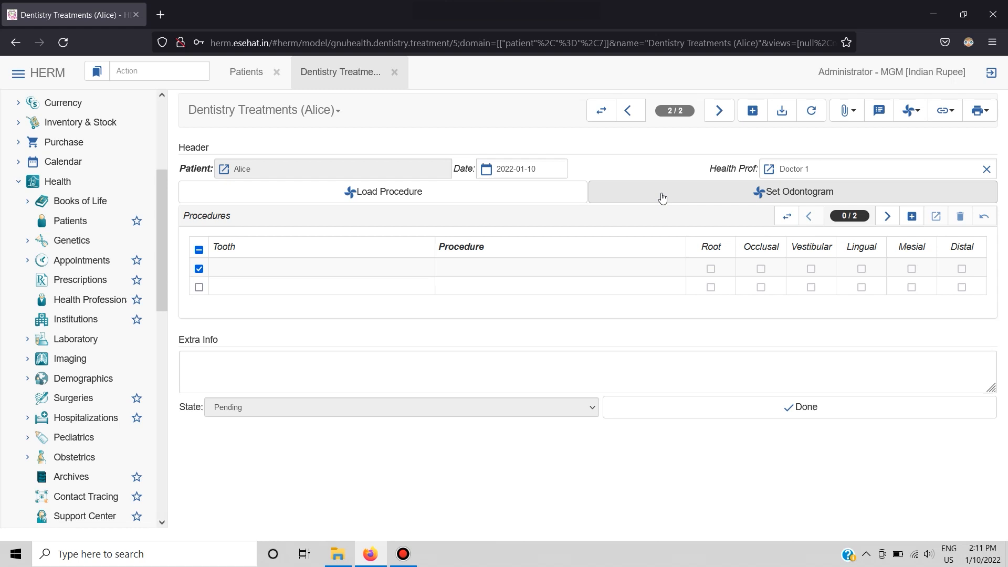
# - Set the odontogram with tooth 11 Missing and tooth 12 Decayed on the vestibular surface
pyautogui.click(793, 191)
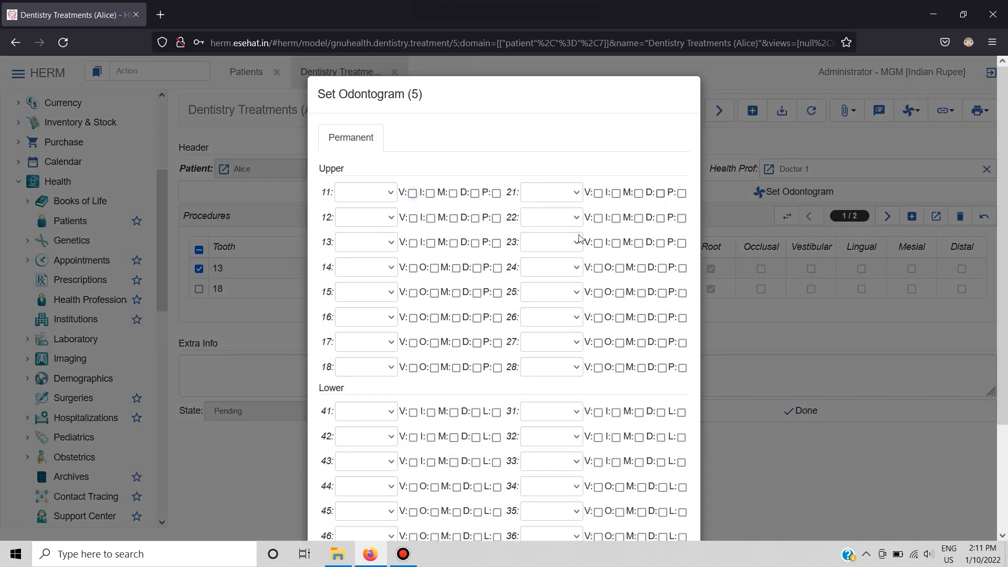
pyautogui.moveTo(343, 171)
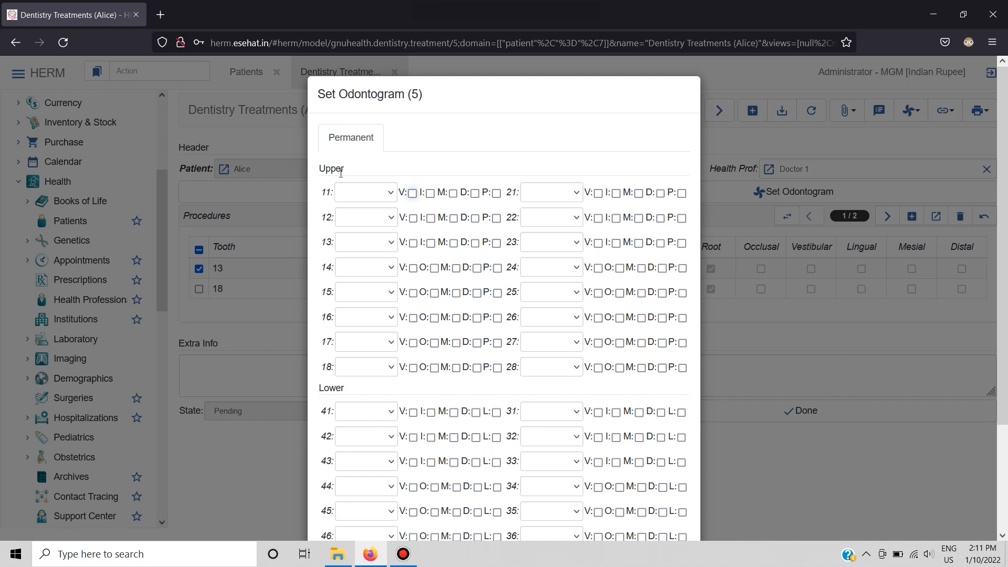
pyautogui.scroll(-3)
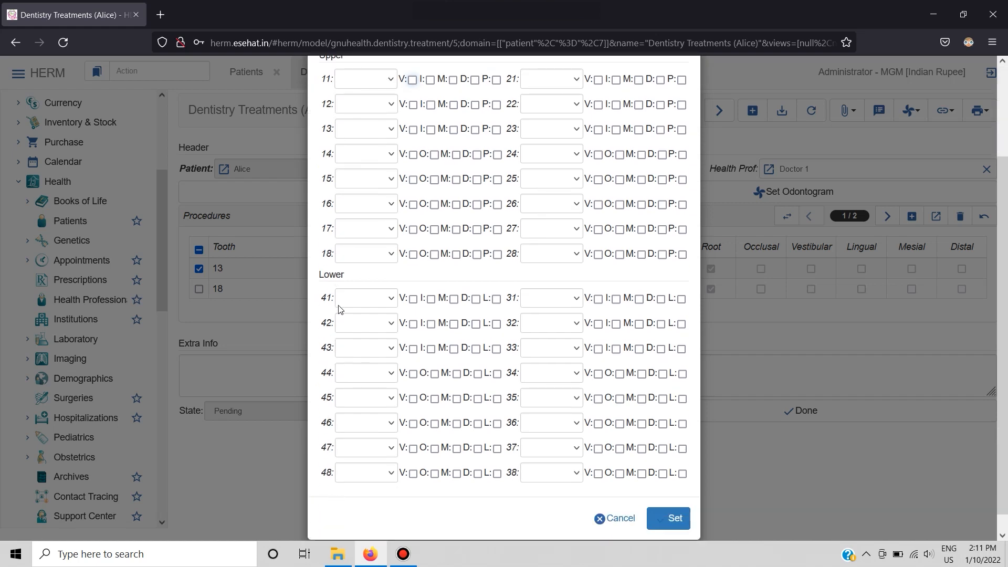
pyautogui.scroll(3)
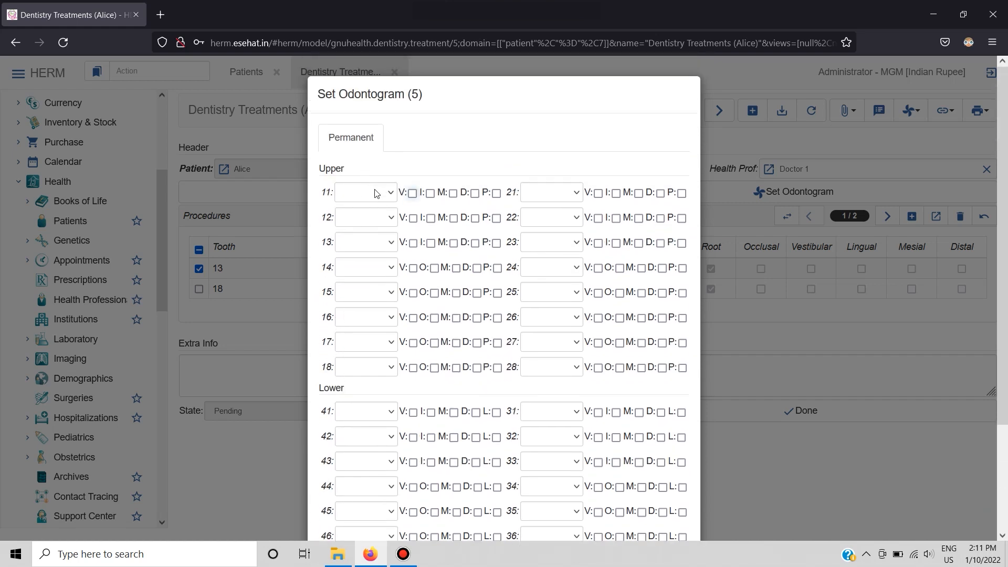
pyautogui.click(364, 192)
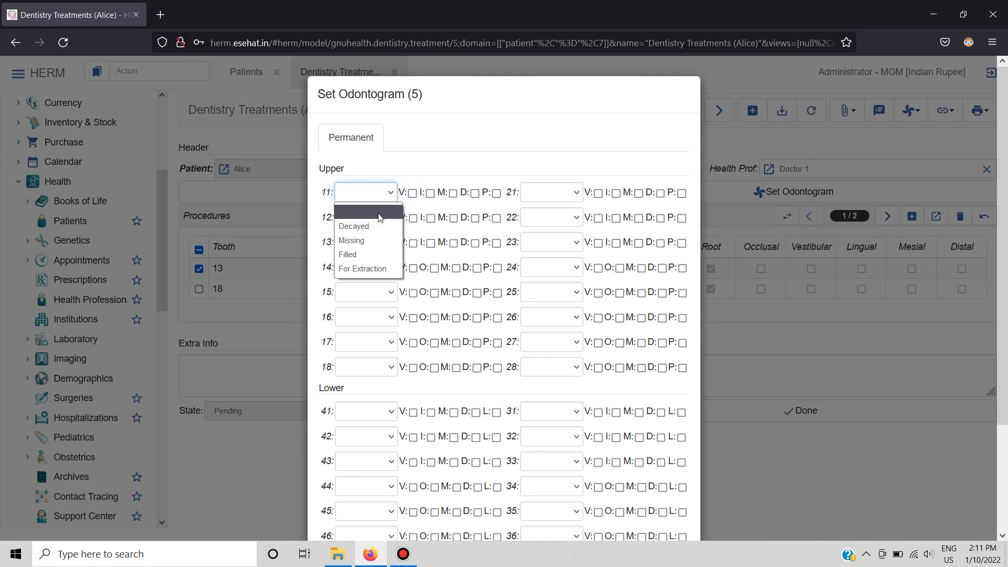
pyautogui.moveTo(376, 240)
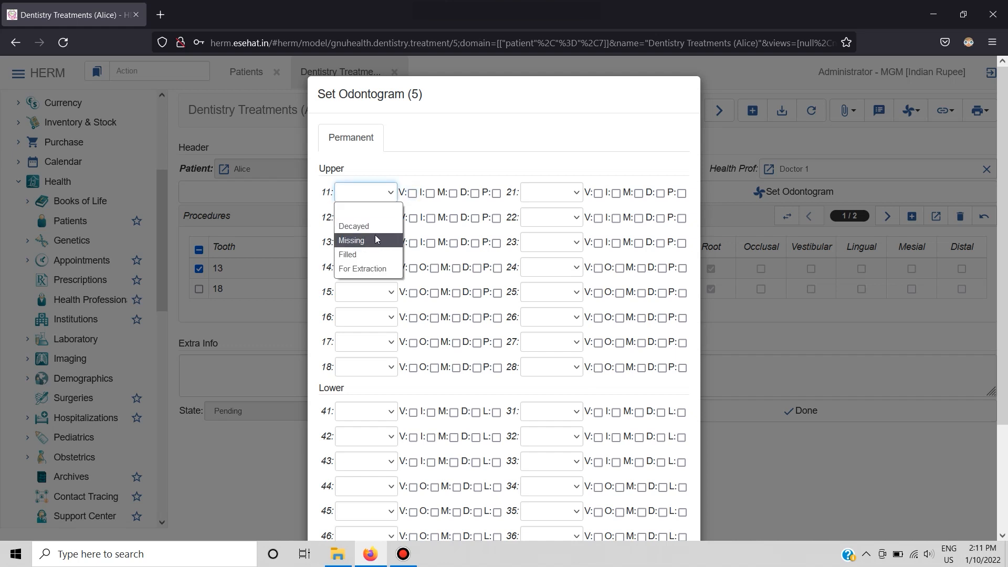
pyautogui.click(350, 239)
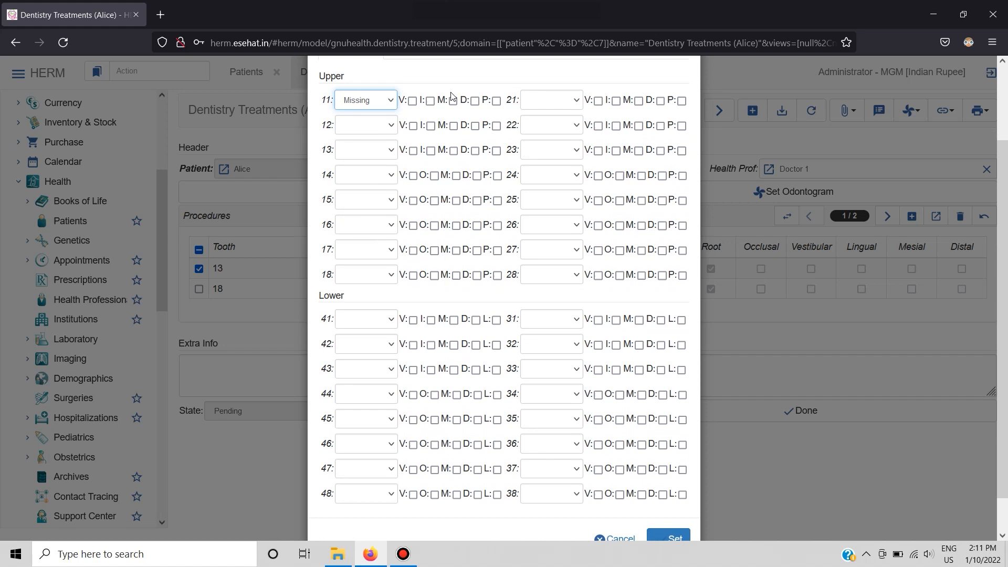
pyautogui.moveTo(377, 127)
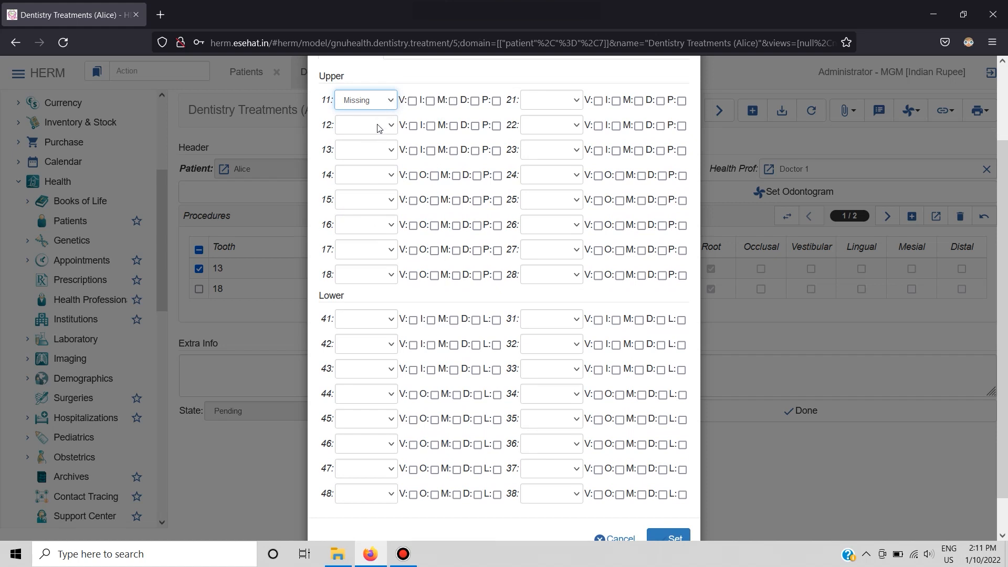
pyautogui.click(366, 125)
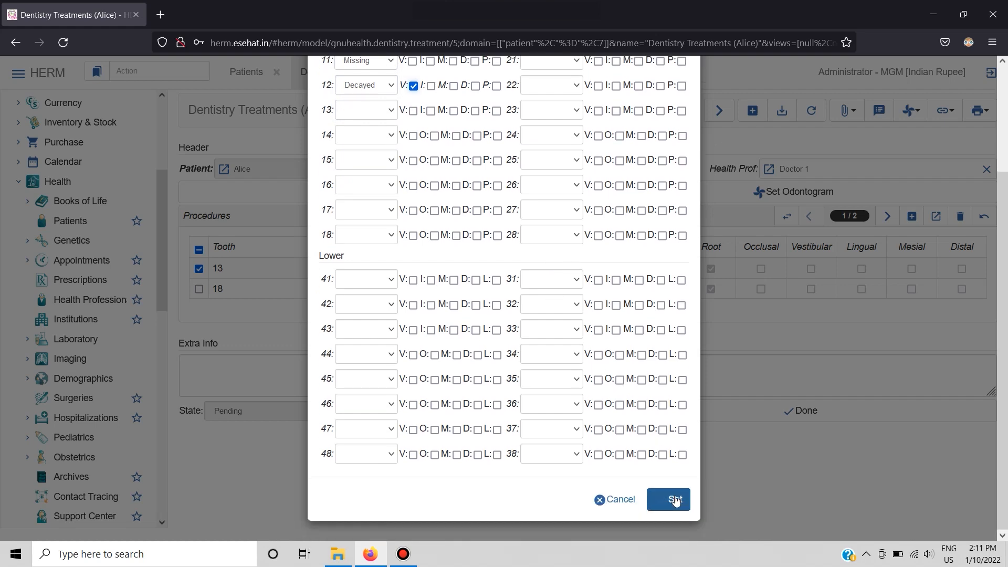
pyautogui.click(668, 499)
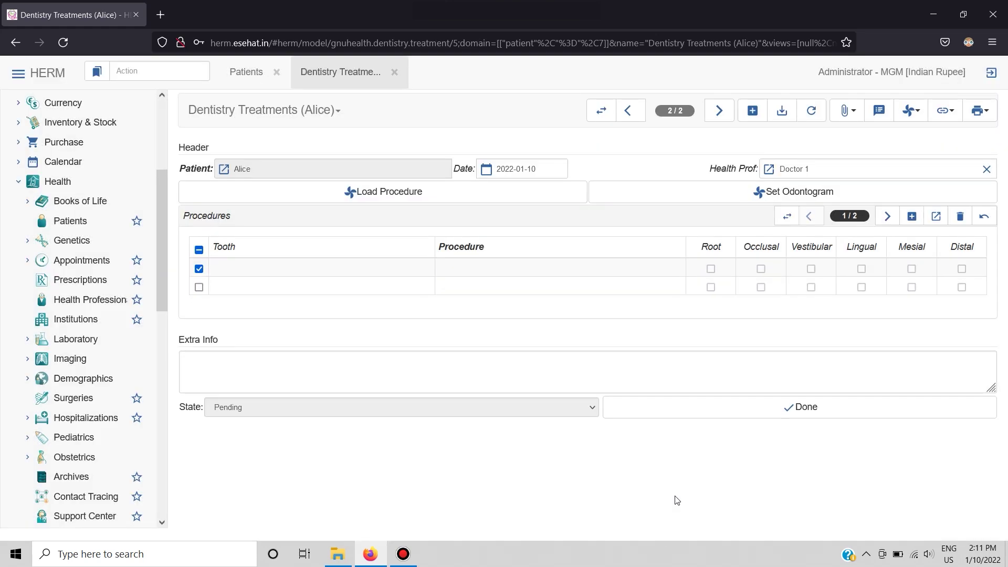
# - Mark the treatment Done, confirming the prompt, and return to Alice's patient record
pyautogui.click(383, 192)
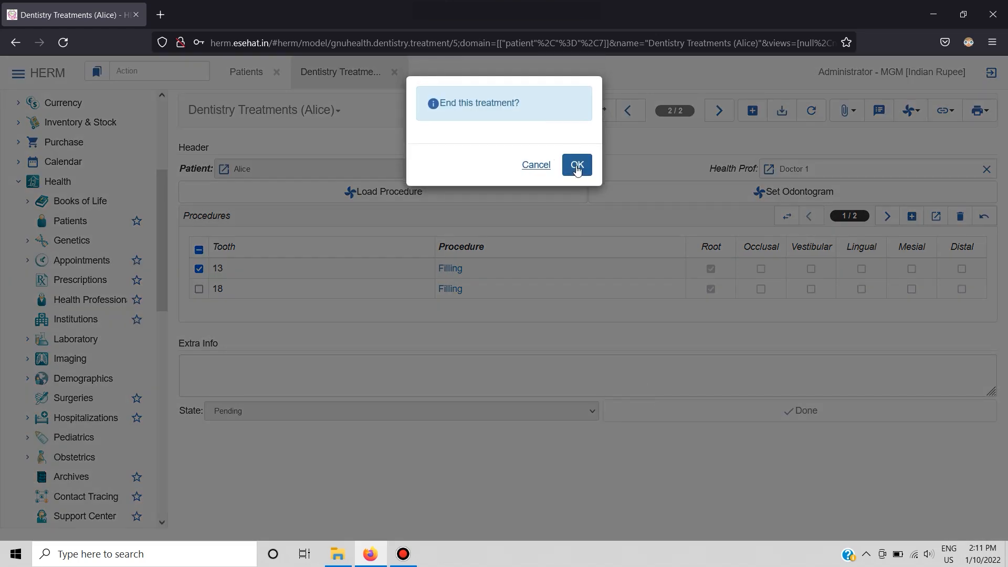
pyautogui.click(575, 165)
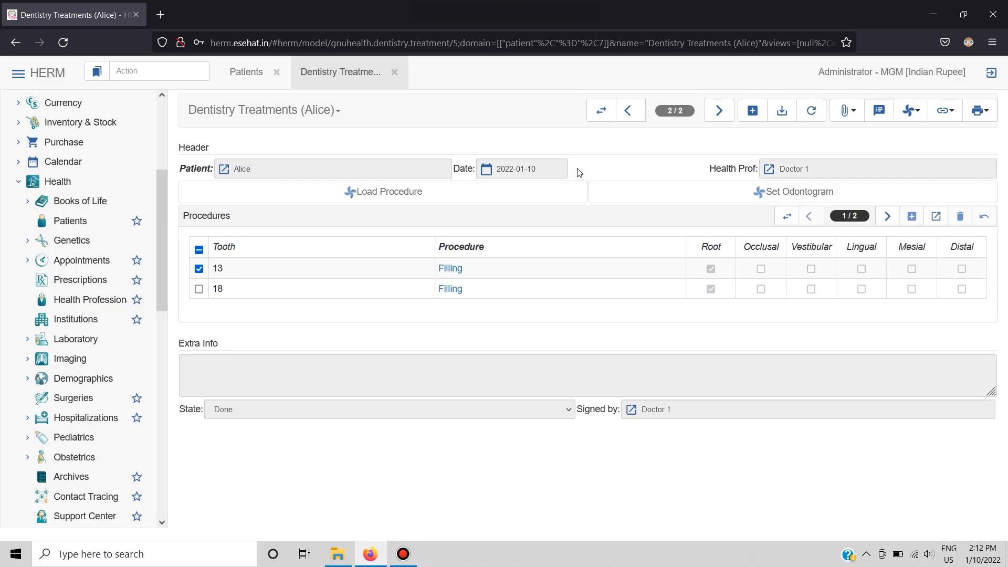
pyautogui.moveTo(187, 446)
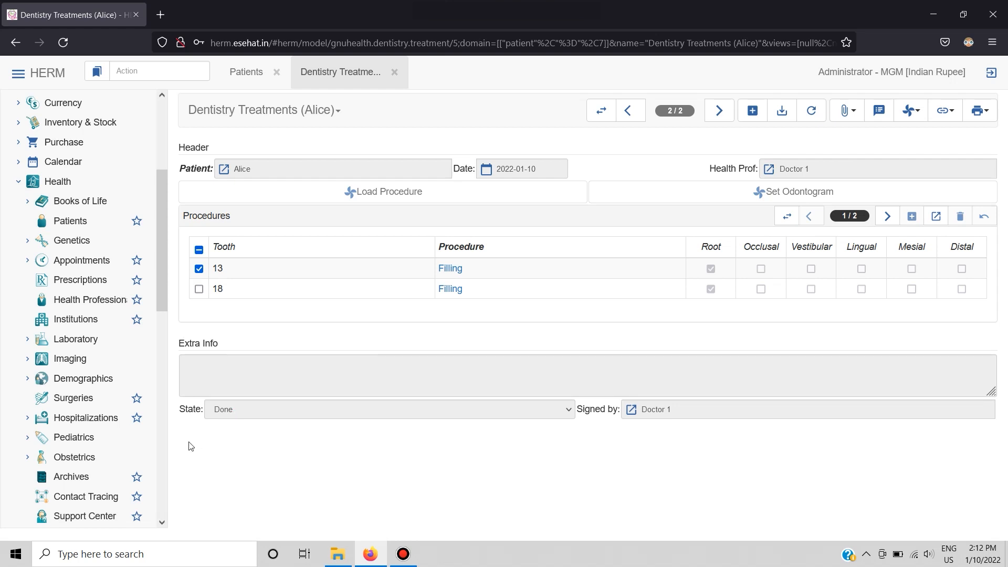
pyautogui.moveTo(231, 424)
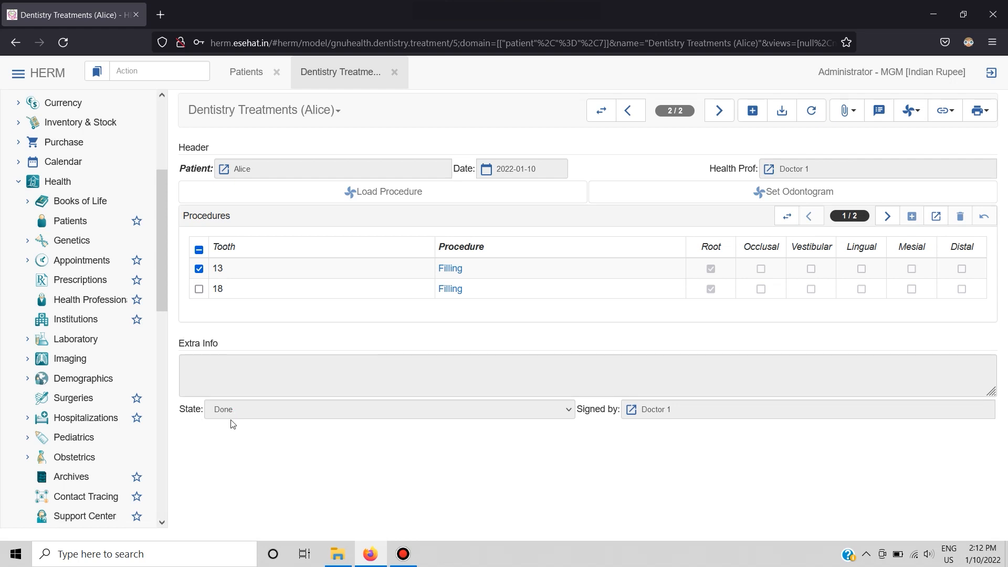
pyautogui.moveTo(340, 175)
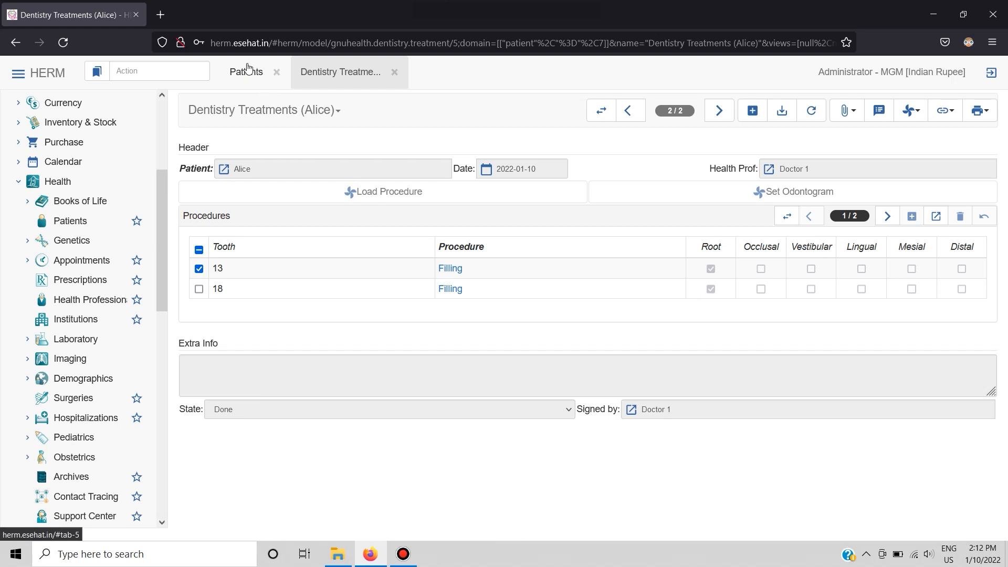
pyautogui.click(246, 71)
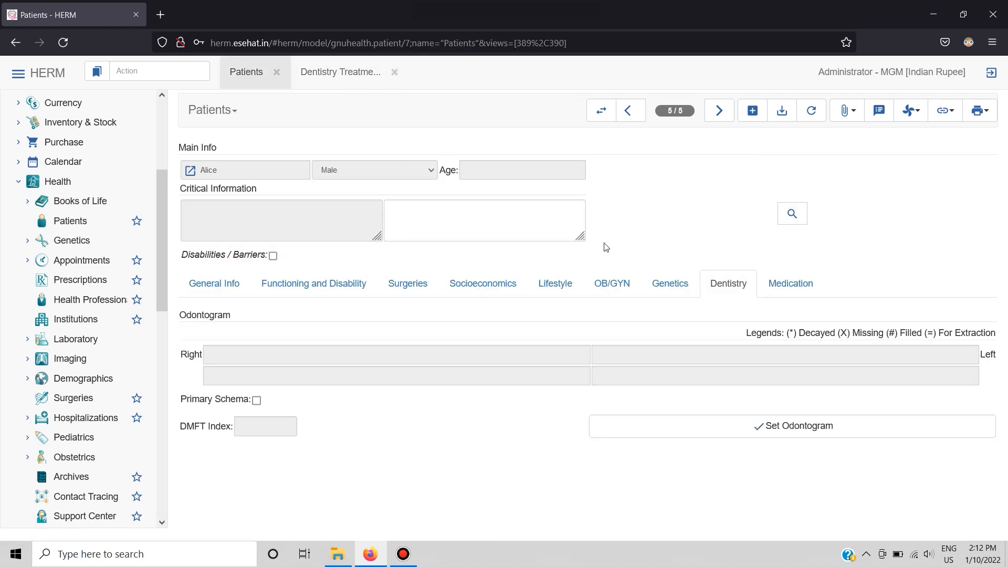
pyautogui.moveTo(804, 138)
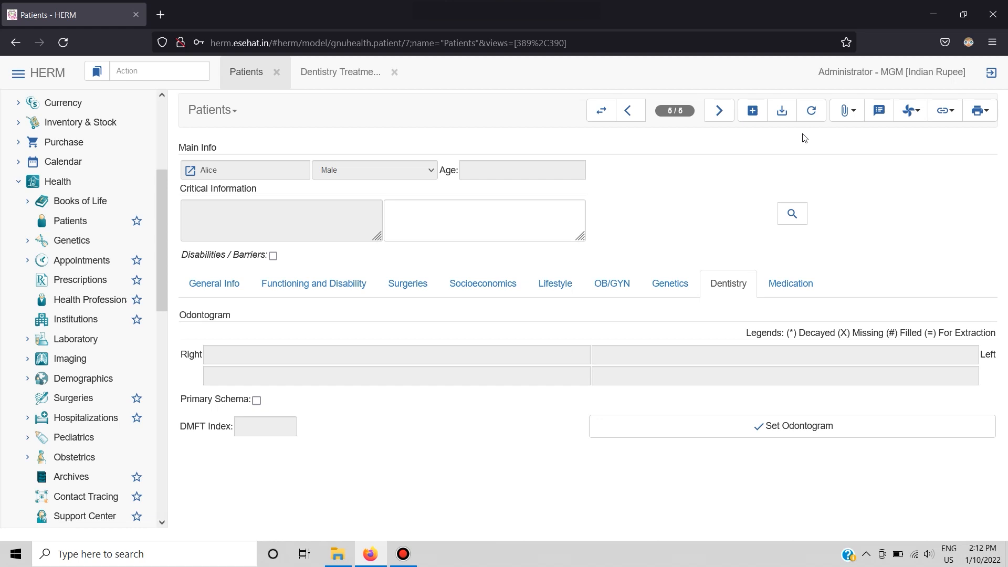